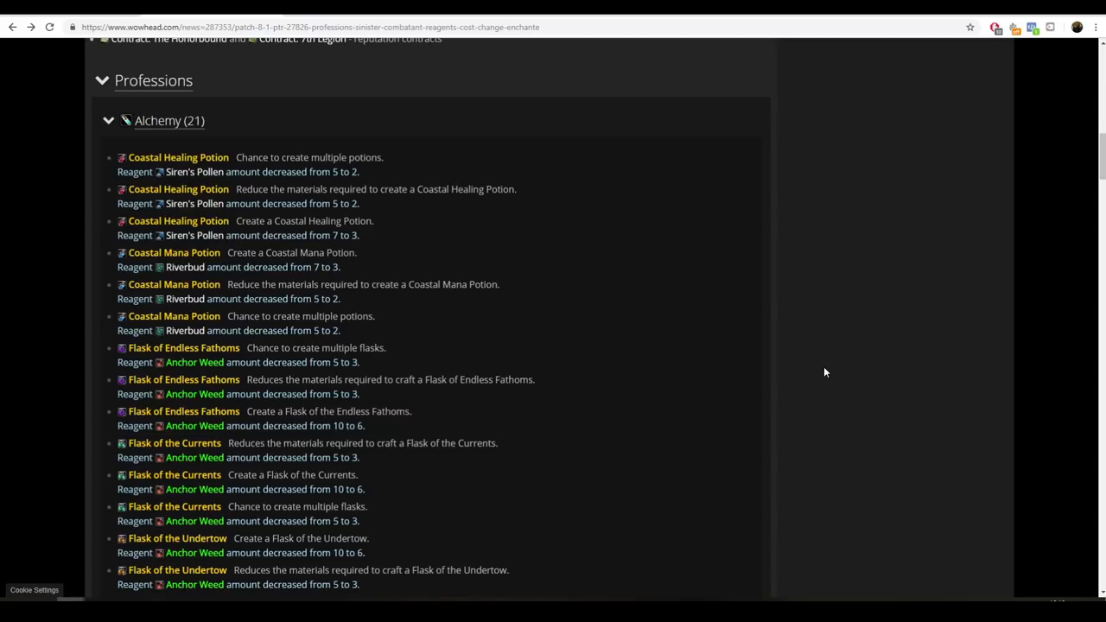
Step: Scroll through the Alchemy reagent reductions until the Blacksmithing changes appear
{"action": "scroll", "scroll_direction": "down", "scroll_amount": 3}
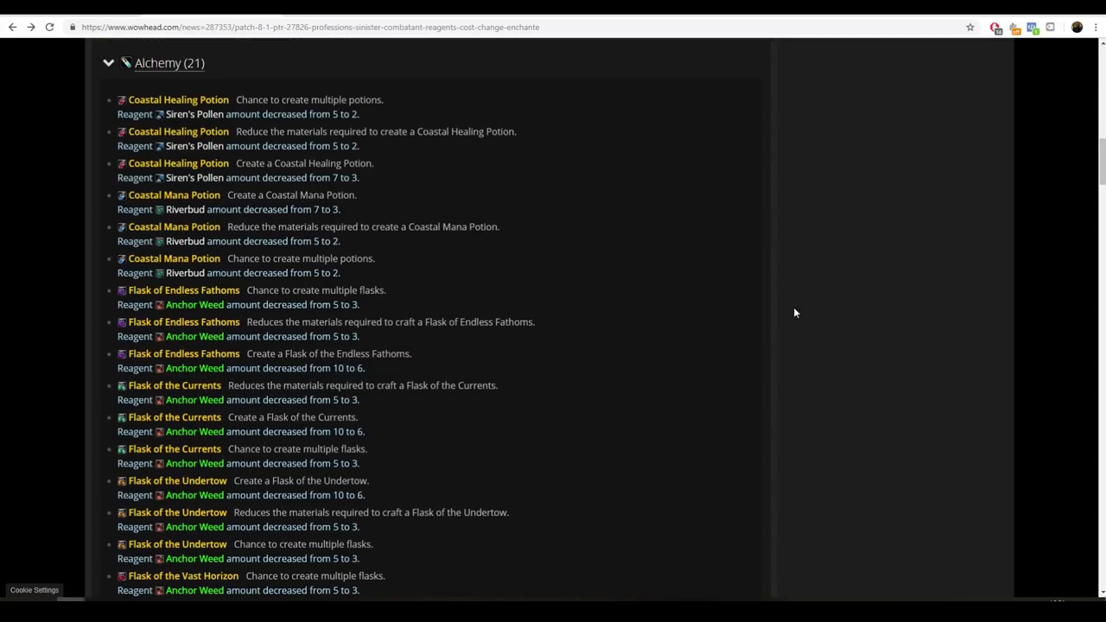
{"action": "mouse_move", "coordinate": [784, 320]}
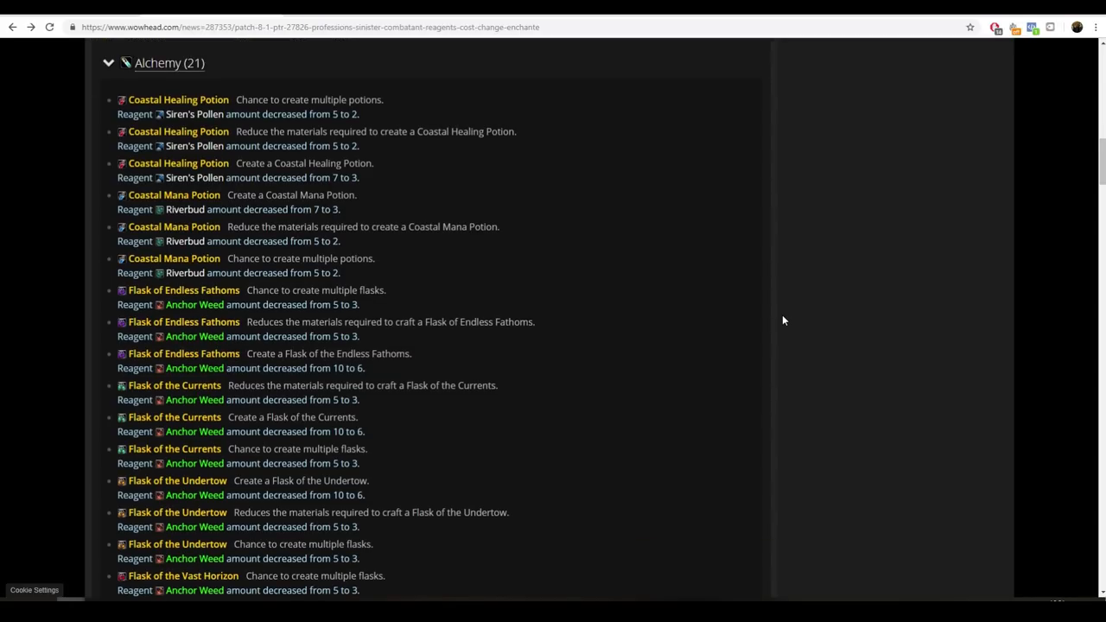
{"action": "mouse_move", "coordinate": [245, 380]}
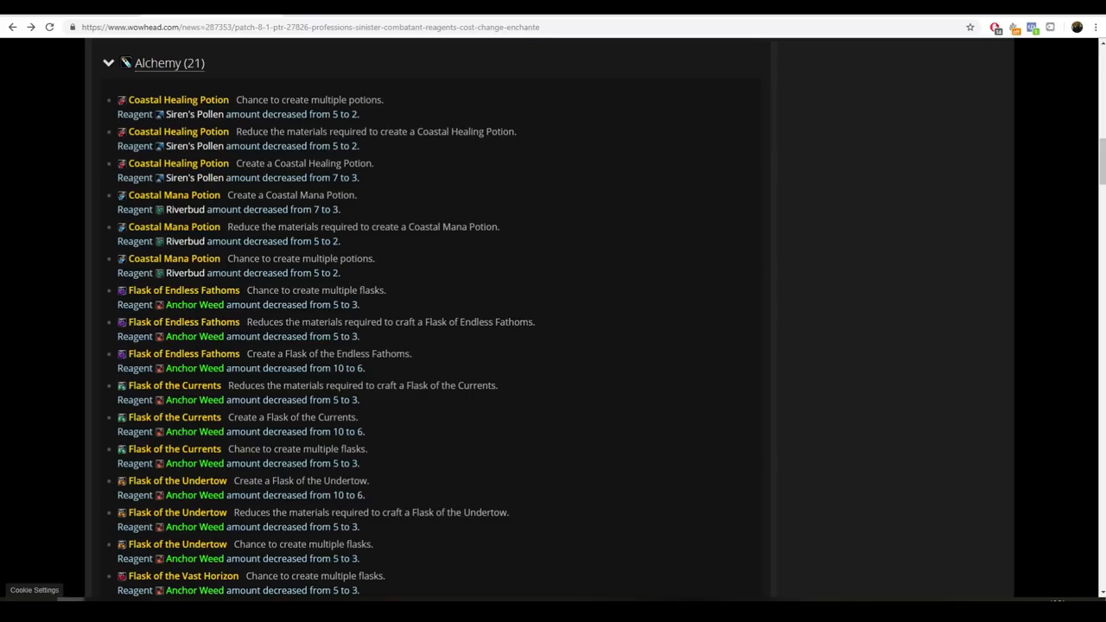
{"action": "mouse_move", "coordinate": [363, 339]}
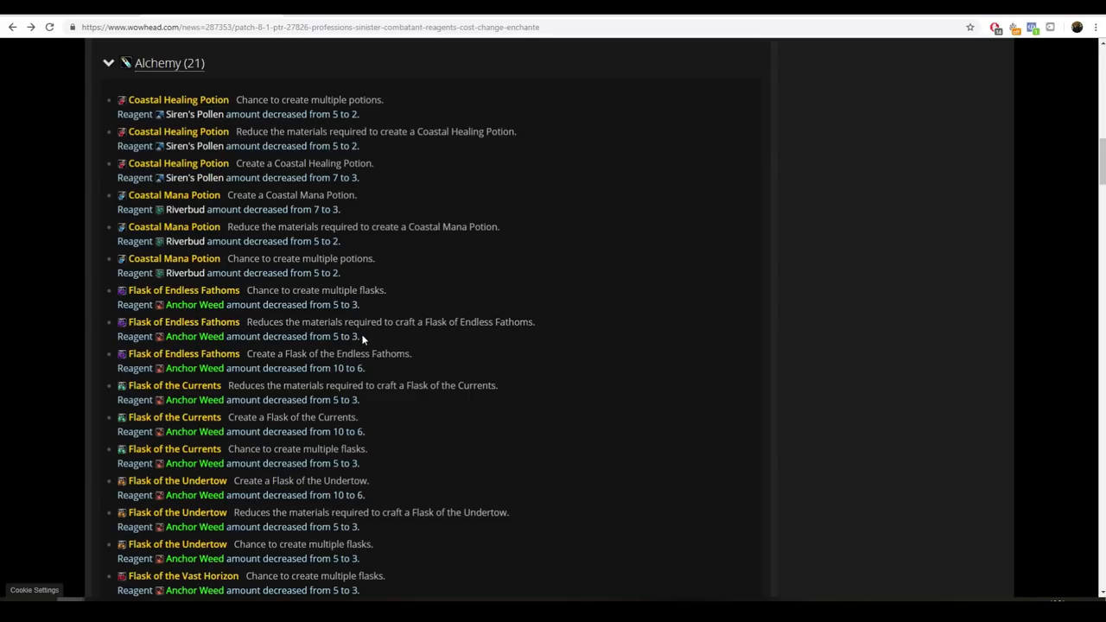
{"action": "mouse_move", "coordinate": [212, 321]}
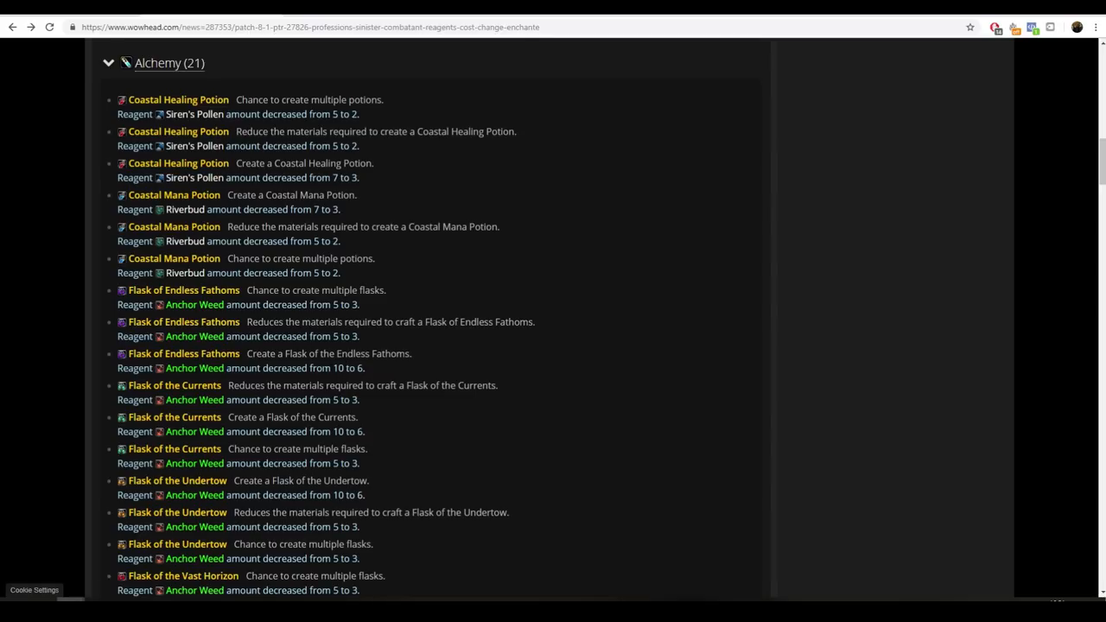
{"action": "scroll", "scroll_direction": "down", "scroll_amount": 3}
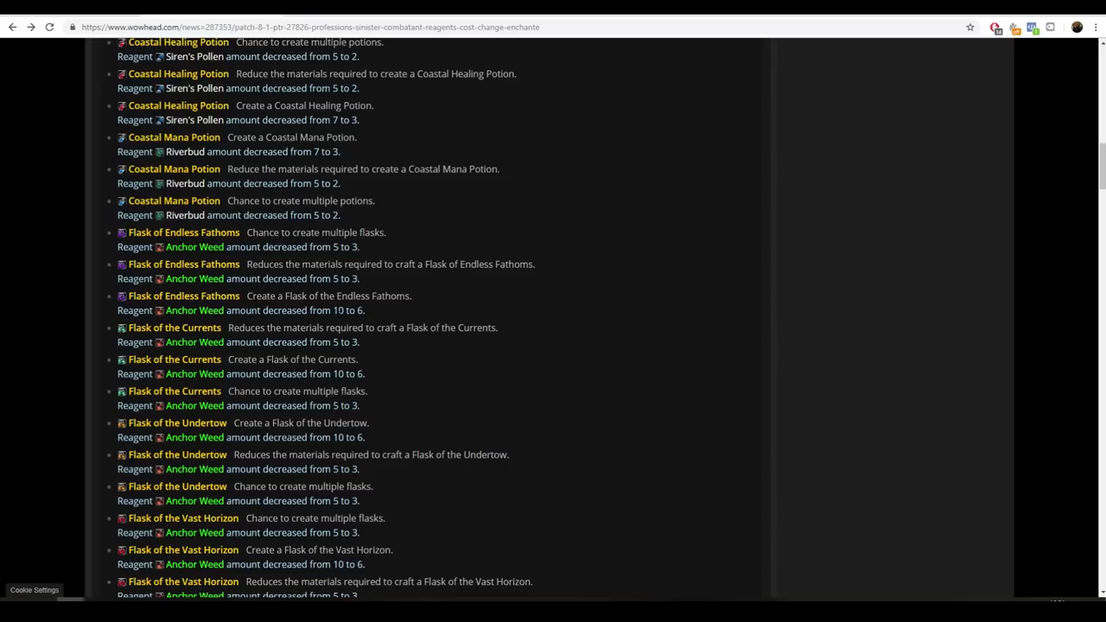
{"action": "mouse_move", "coordinate": [184, 296]}
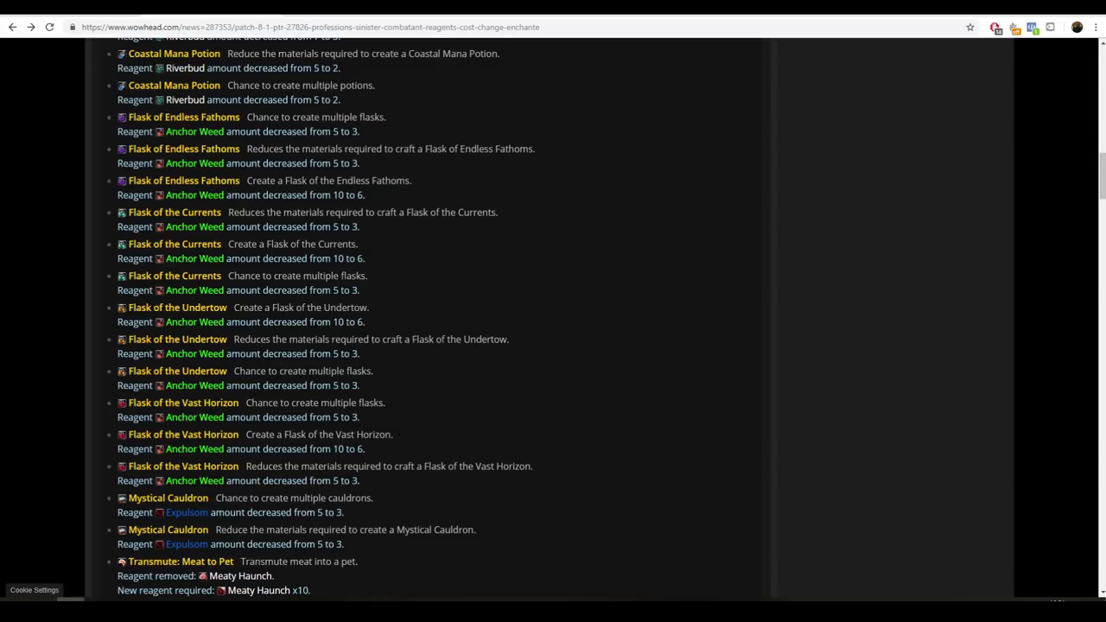
{"action": "scroll", "scroll_direction": "down", "scroll_amount": 3}
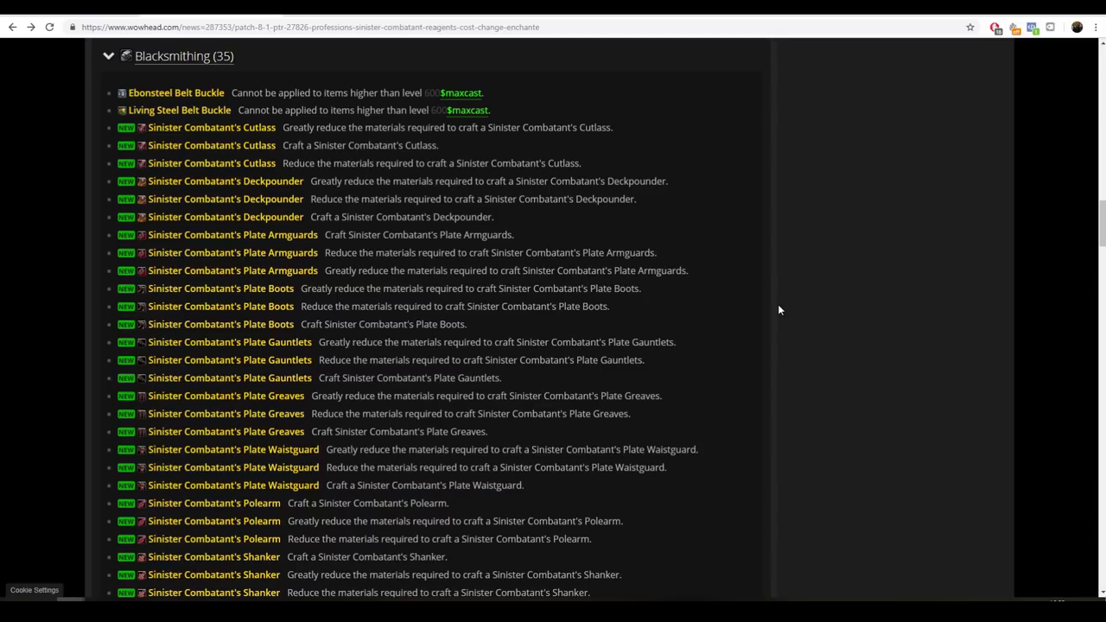
{"action": "mouse_move", "coordinate": [760, 297]}
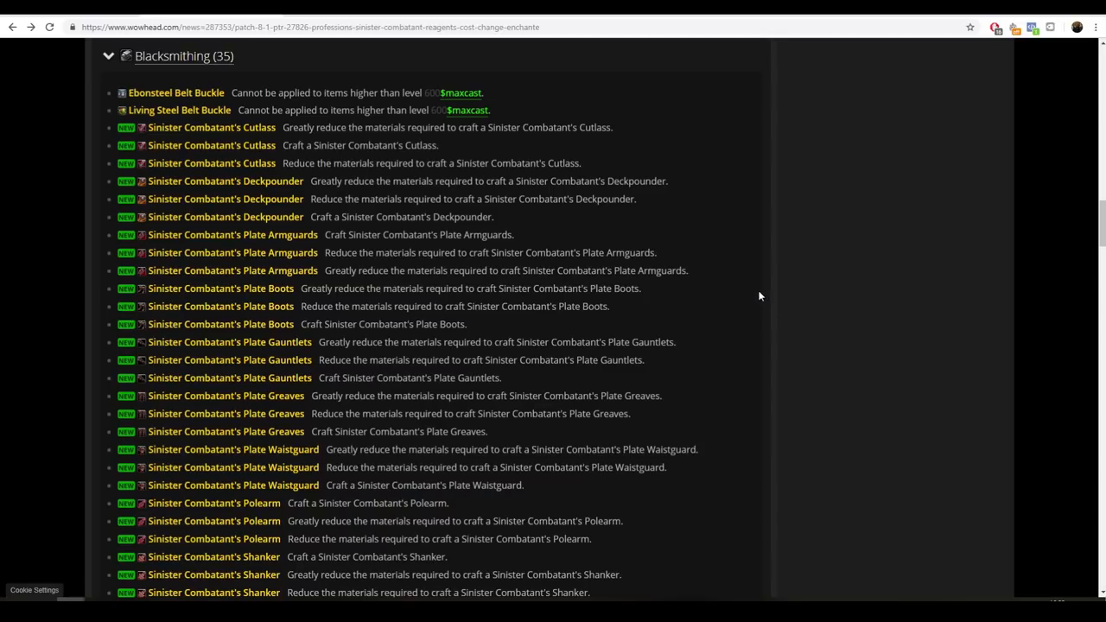
{"action": "mouse_move", "coordinate": [773, 292]}
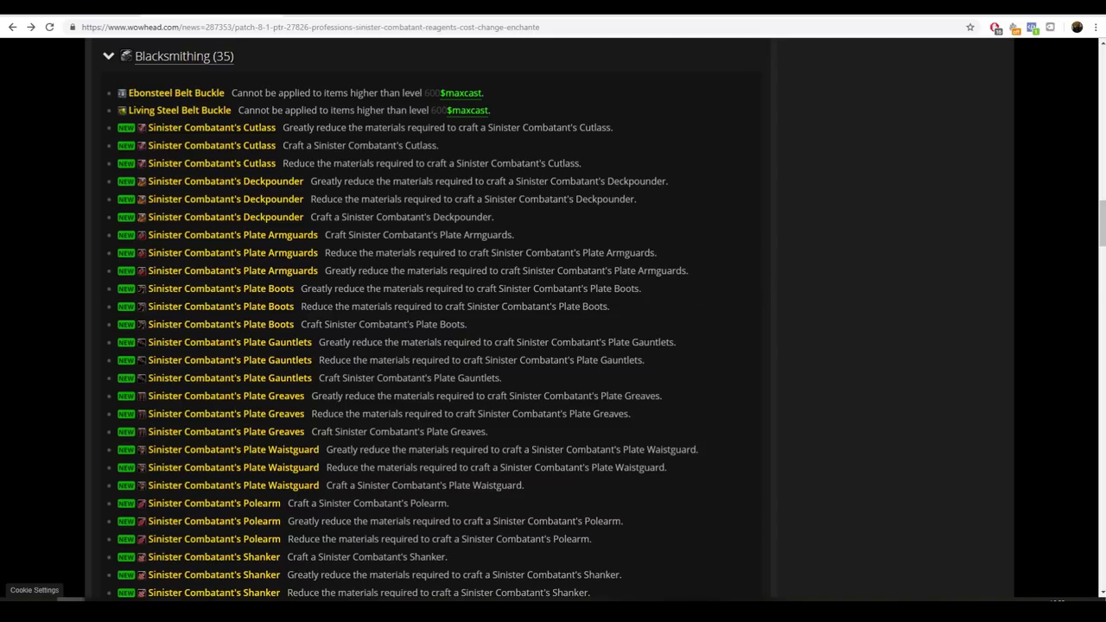
{"action": "mouse_move", "coordinate": [215, 217]}
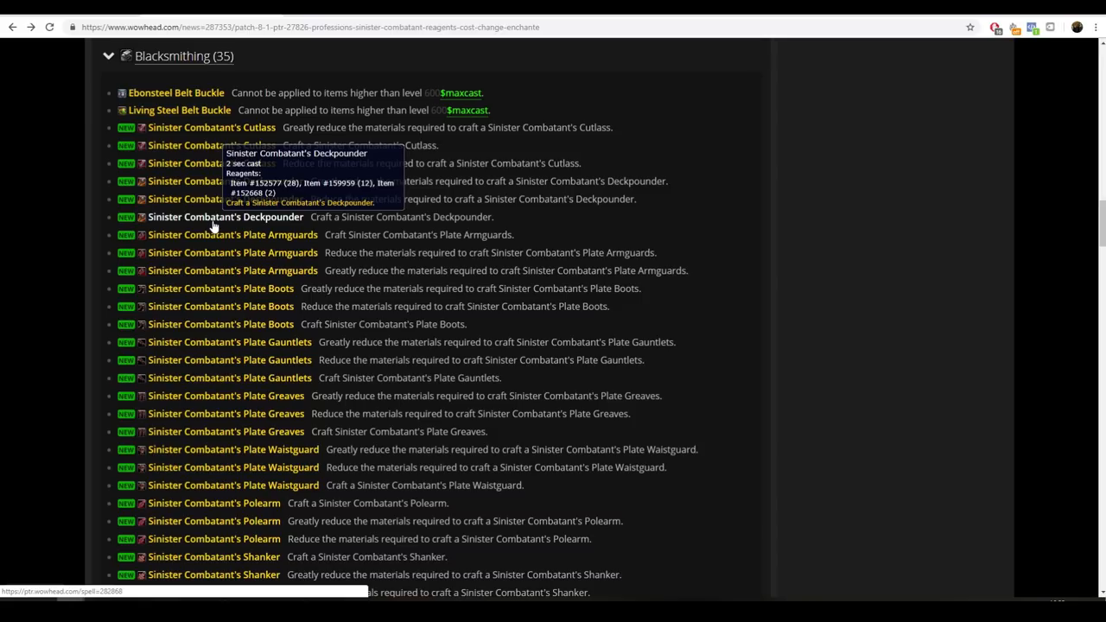
{"action": "mouse_move", "coordinate": [207, 259]}
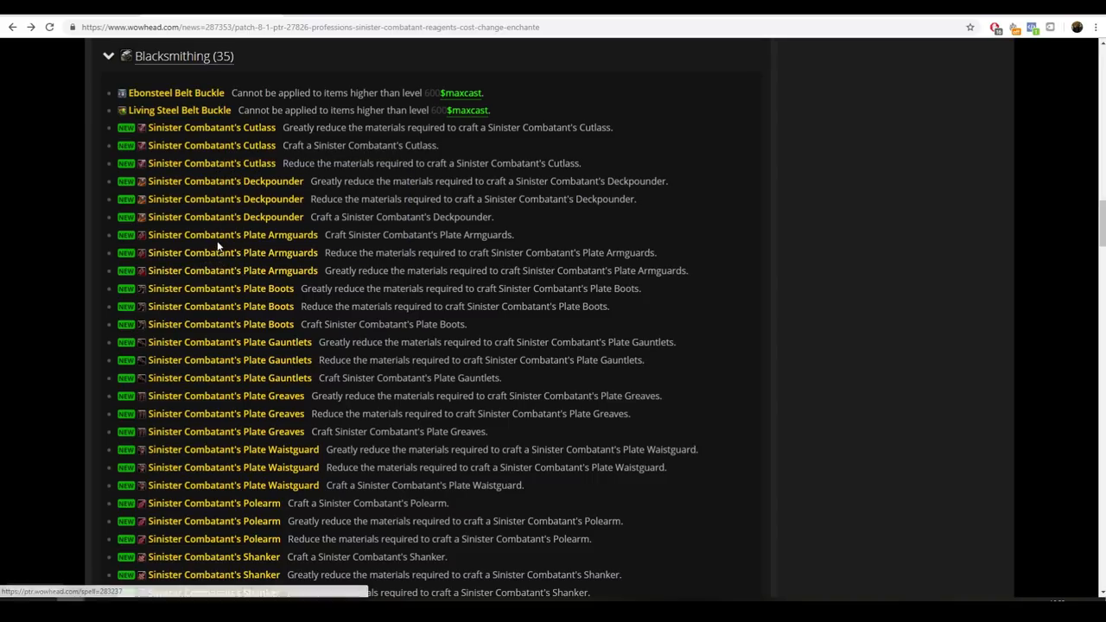
{"action": "mouse_move", "coordinate": [231, 247]}
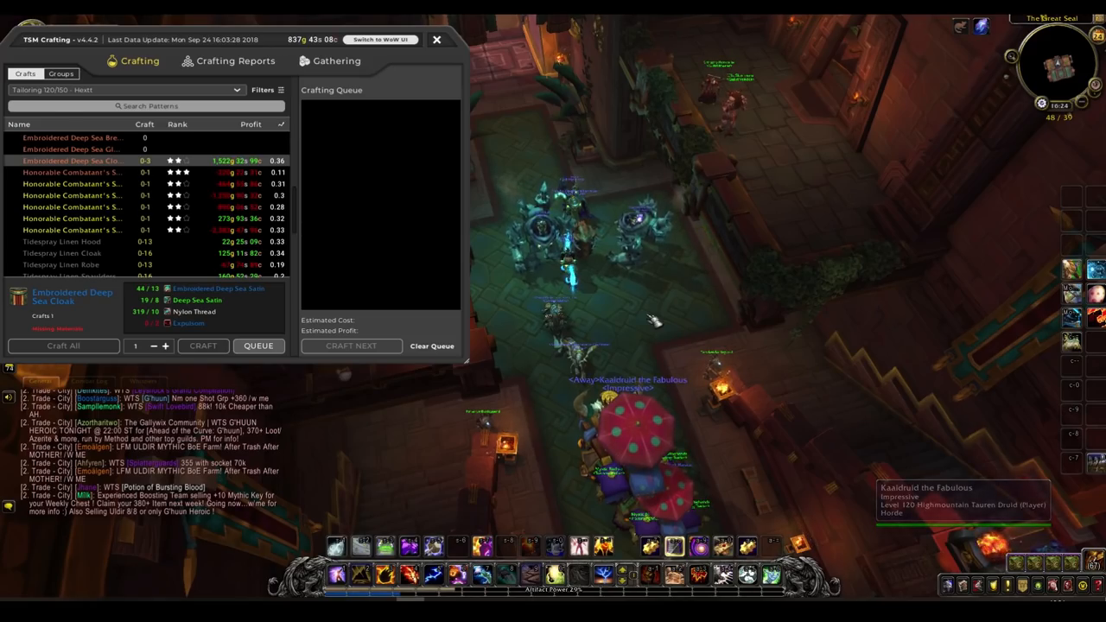
Step: View reagents for the Honorable Combatant's Satin Cloak, Pants, Boots and Bracers recipes
{"action": "left_click", "coordinate": [74, 195]}
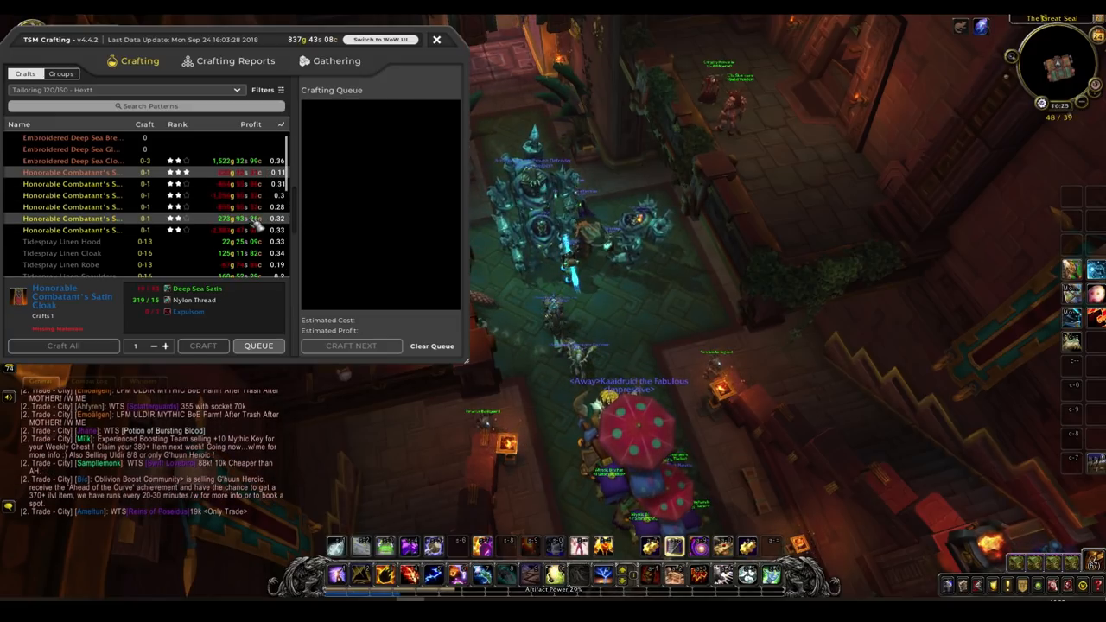
{"action": "left_click", "coordinate": [86, 230]}
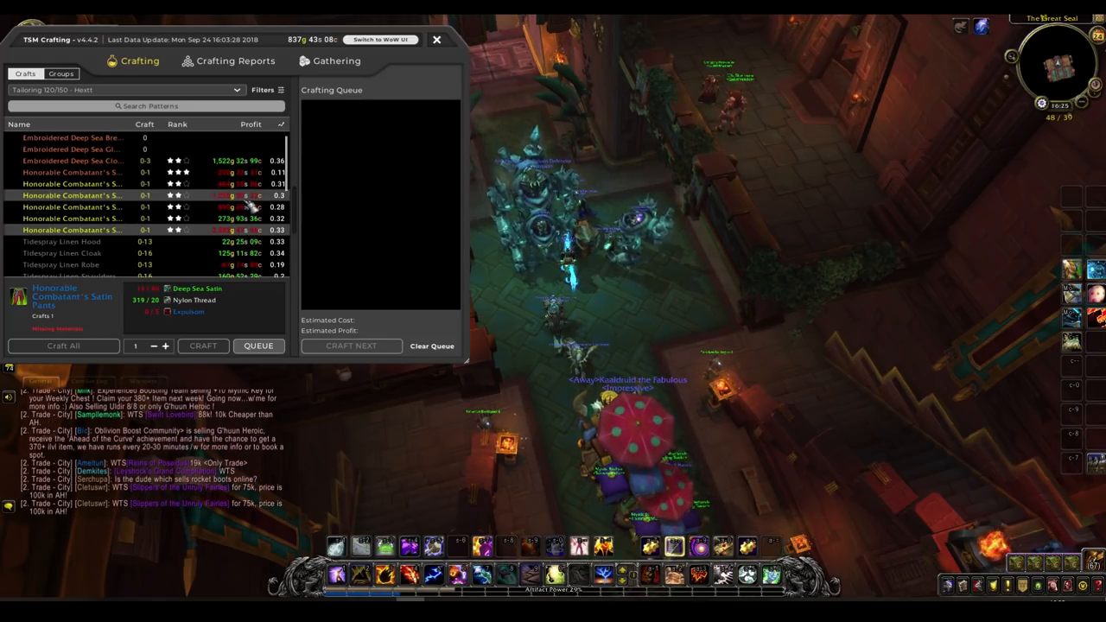
{"action": "left_click", "coordinate": [86, 226]}
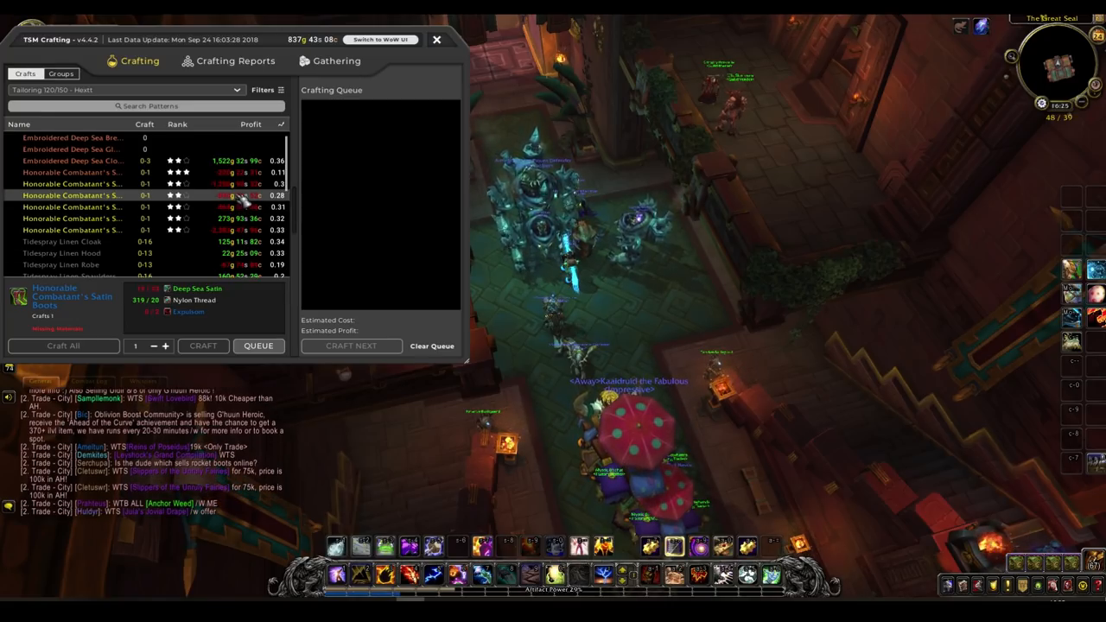
{"action": "left_click", "coordinate": [104, 232]}
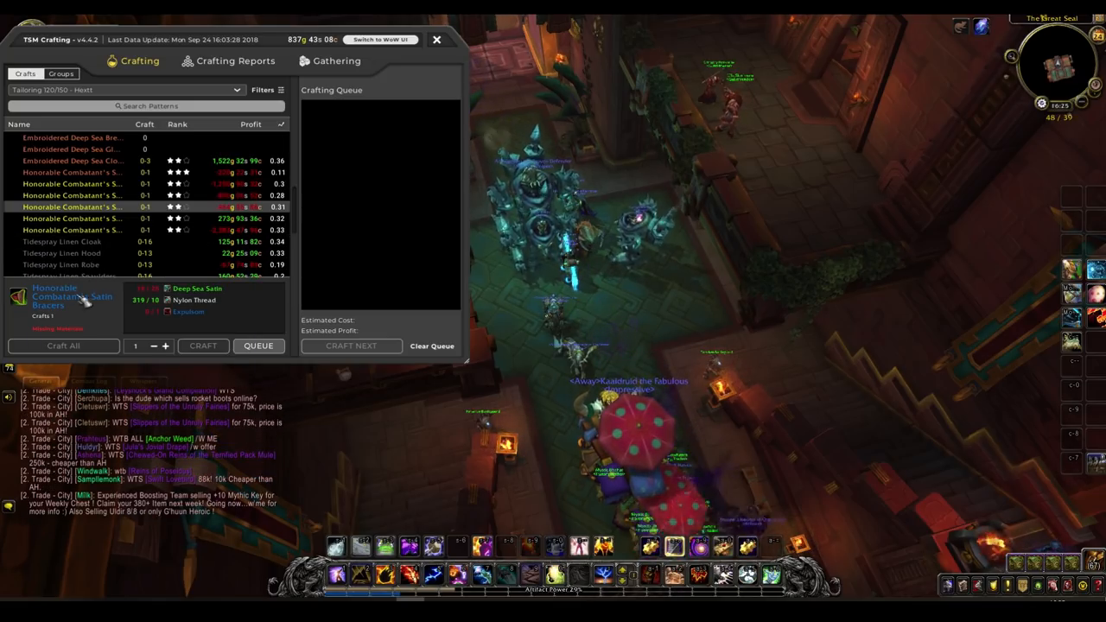
{"action": "mouse_move", "coordinate": [82, 221]}
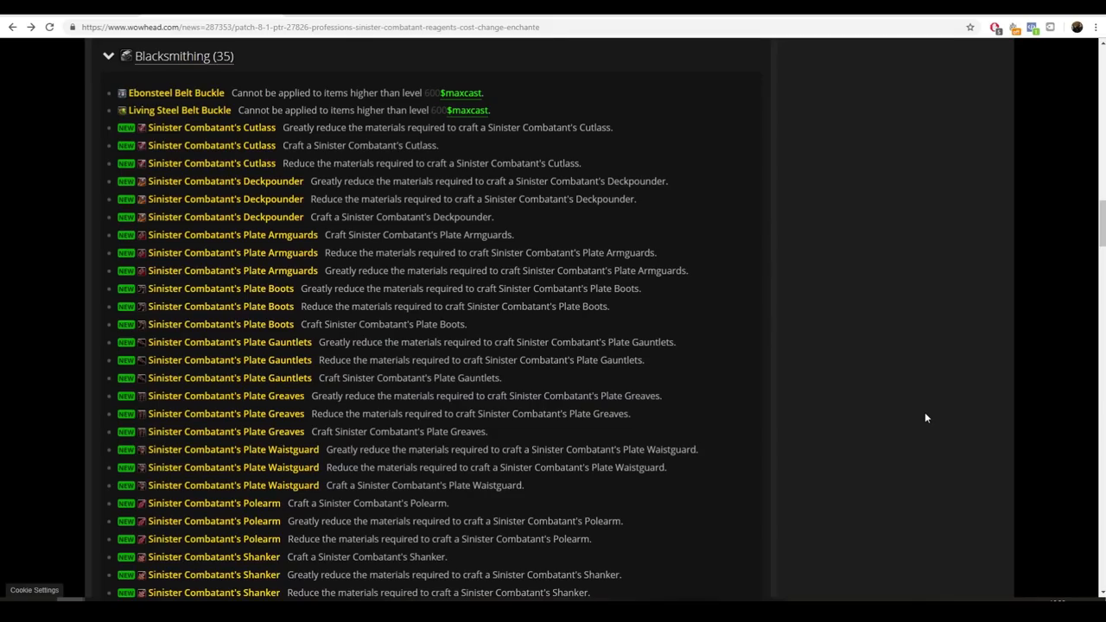
{"action": "mouse_move", "coordinate": [232, 234]}
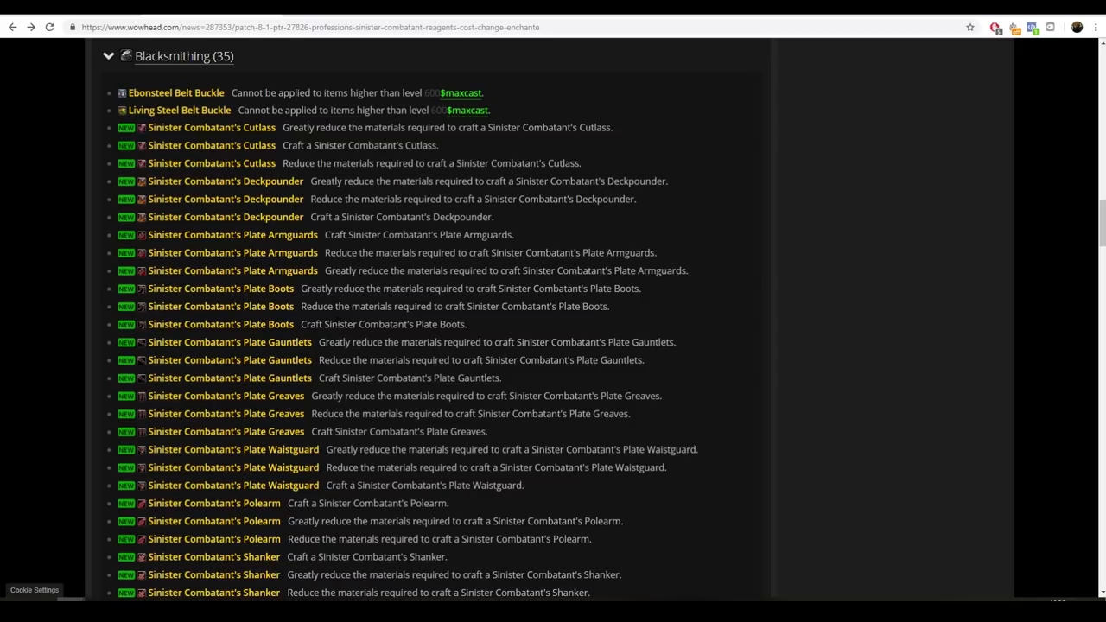
{"action": "mouse_move", "coordinate": [223, 353]}
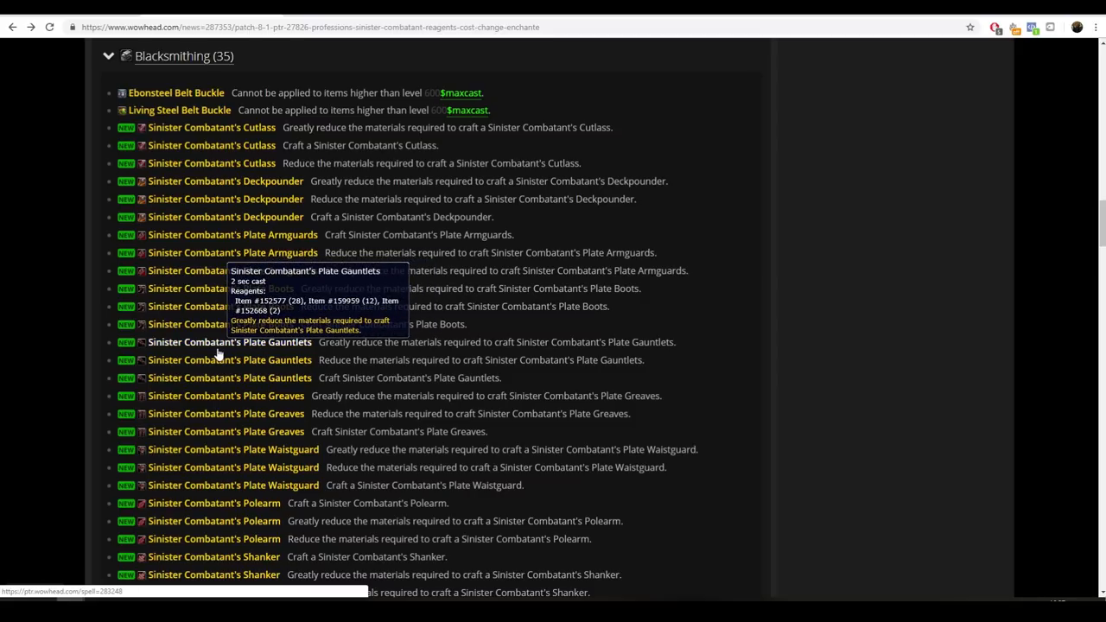
{"action": "mouse_move", "coordinate": [363, 313]}
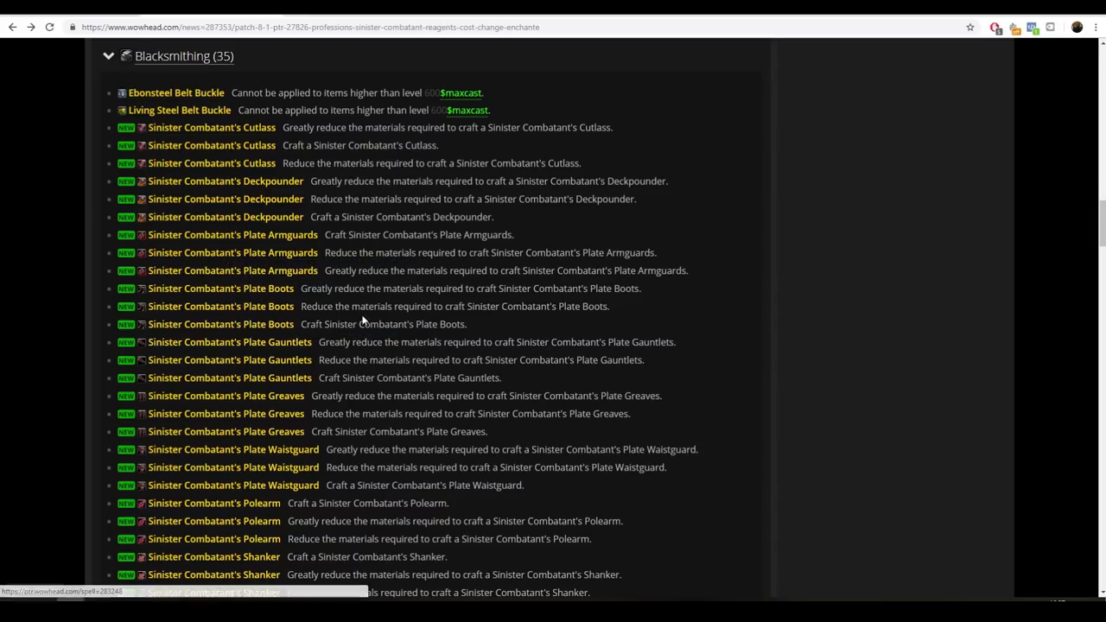
{"action": "mouse_move", "coordinate": [227, 217]}
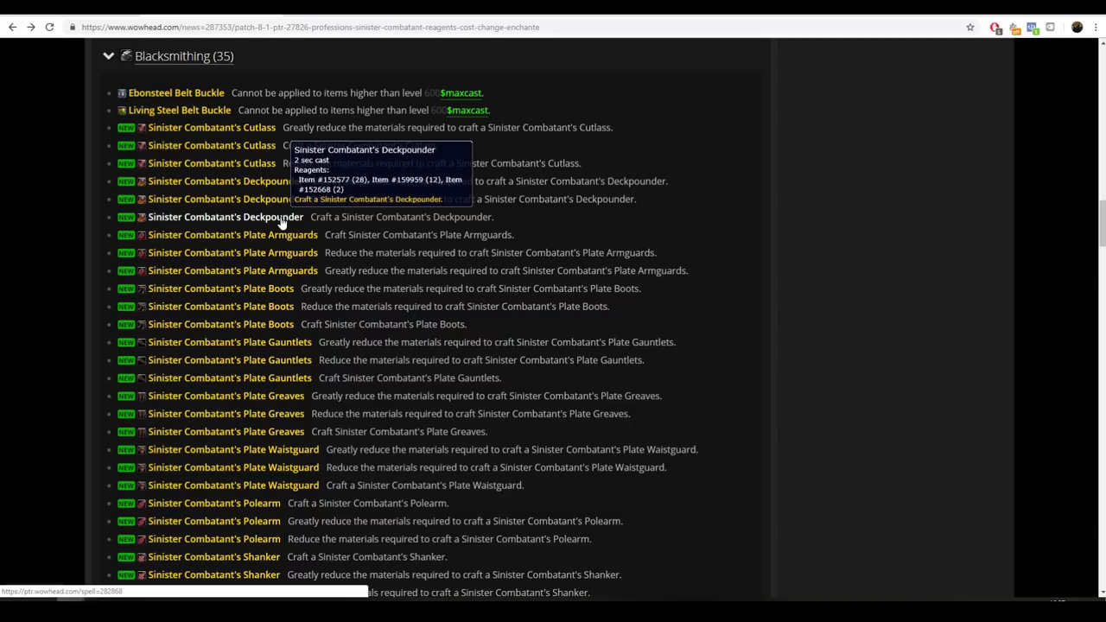
Step: Scroll past the Blacksmithing recipes to the Enchanting Umbra Shard reductions
{"action": "scroll", "scroll_direction": "down", "scroll_amount": 3}
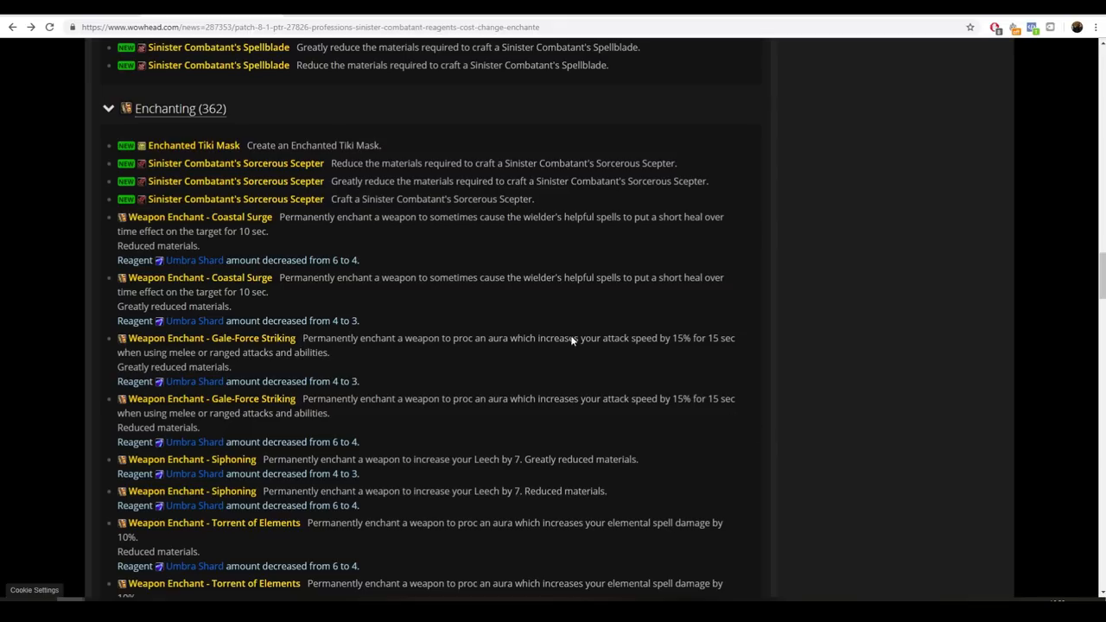
{"action": "mouse_move", "coordinate": [194, 145]}
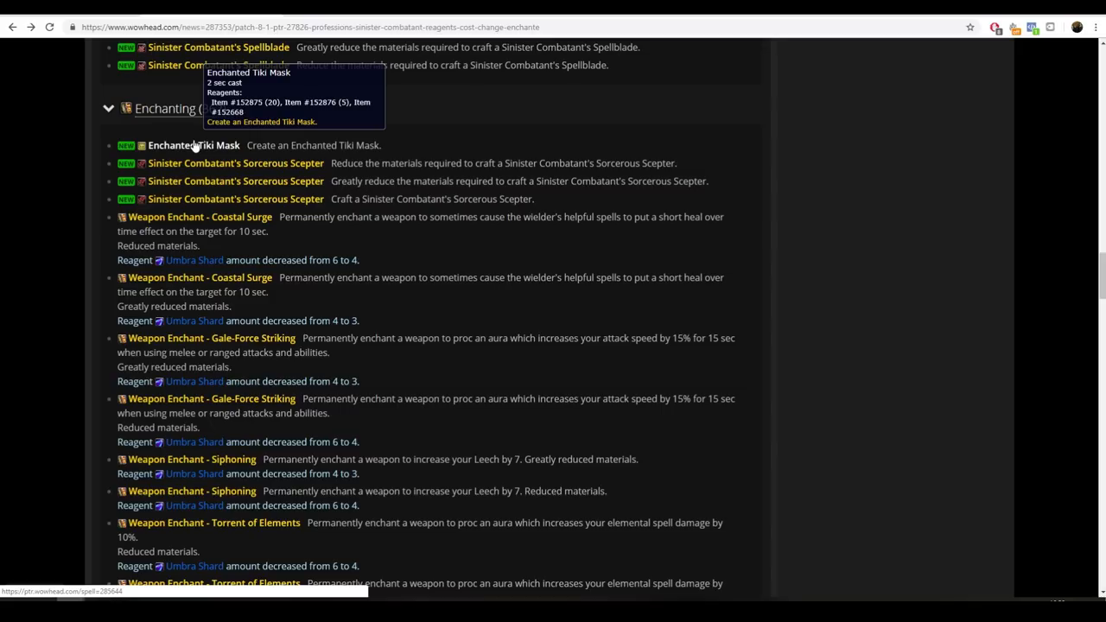
{"action": "mouse_move", "coordinate": [408, 175]}
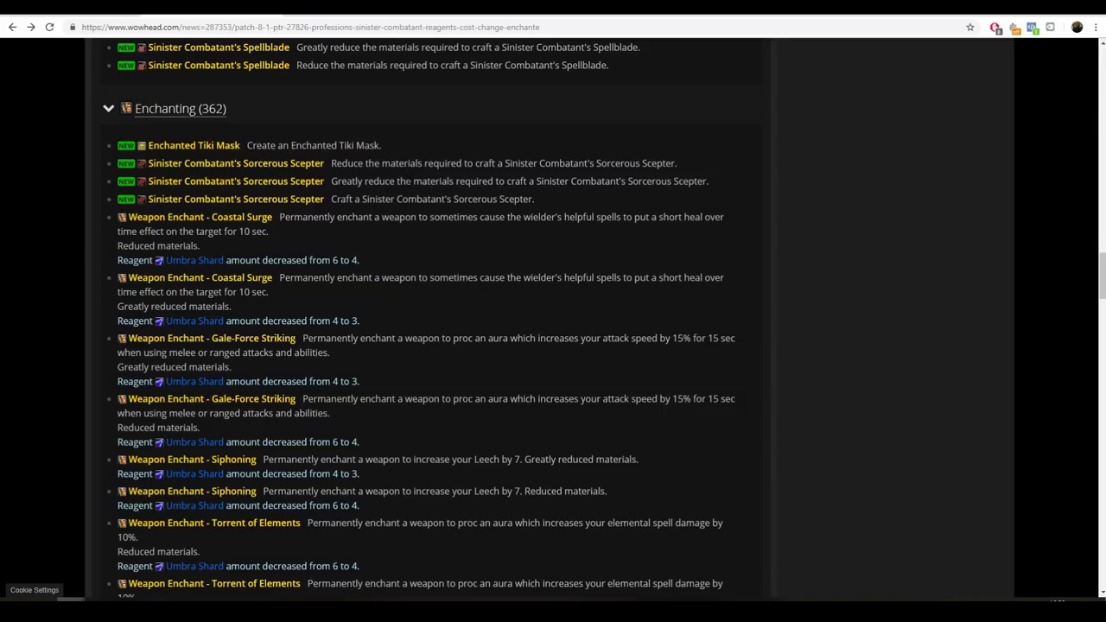
{"action": "mouse_move", "coordinate": [262, 163]}
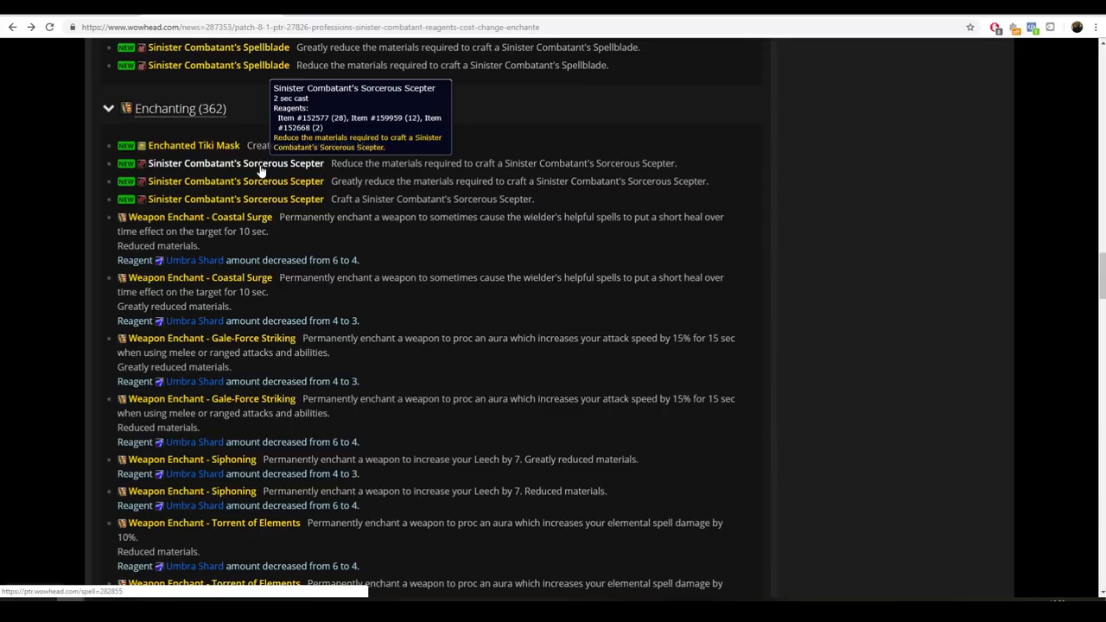
Step: Read the Enchanting changes and open the Enchanted Tiki Mask spell page
{"action": "scroll", "scroll_direction": "down", "scroll_amount": 3}
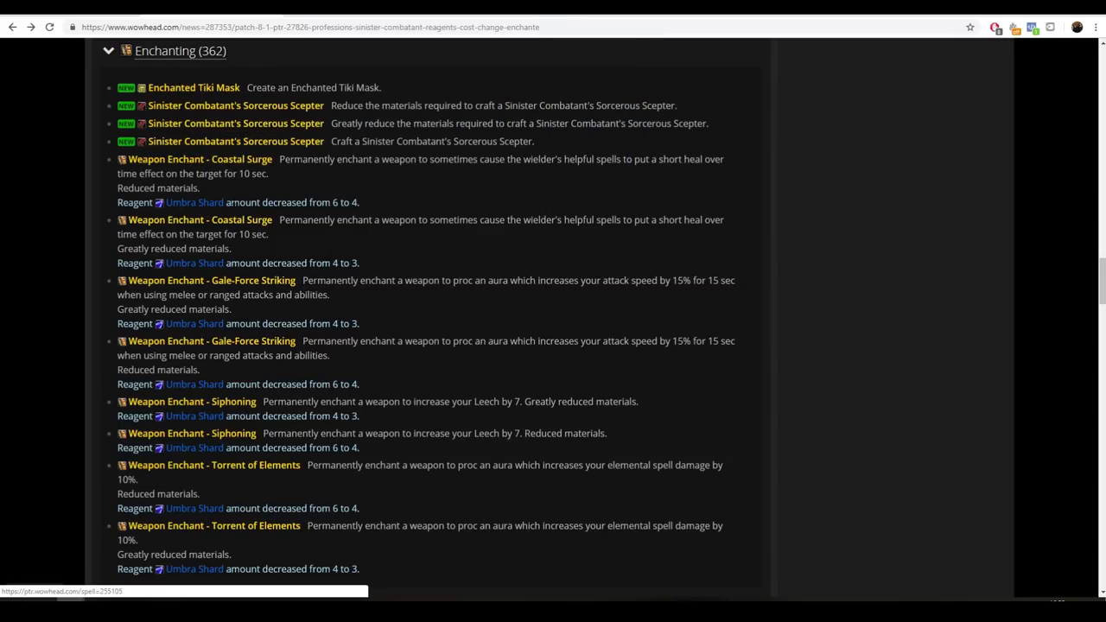
{"action": "mouse_move", "coordinate": [194, 202]}
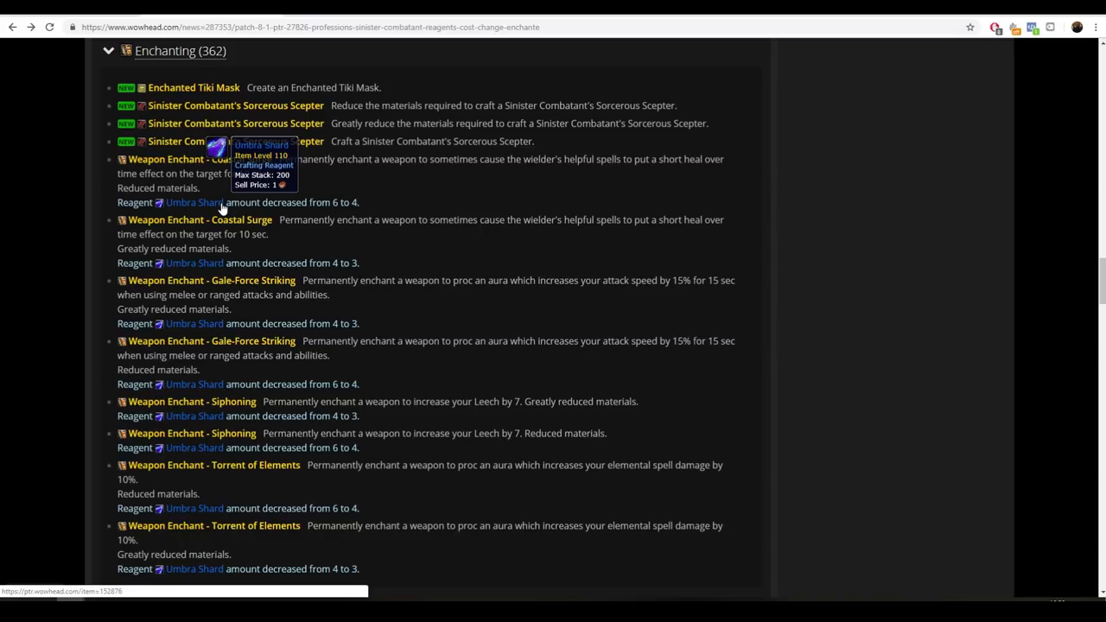
{"action": "mouse_move", "coordinate": [401, 247]}
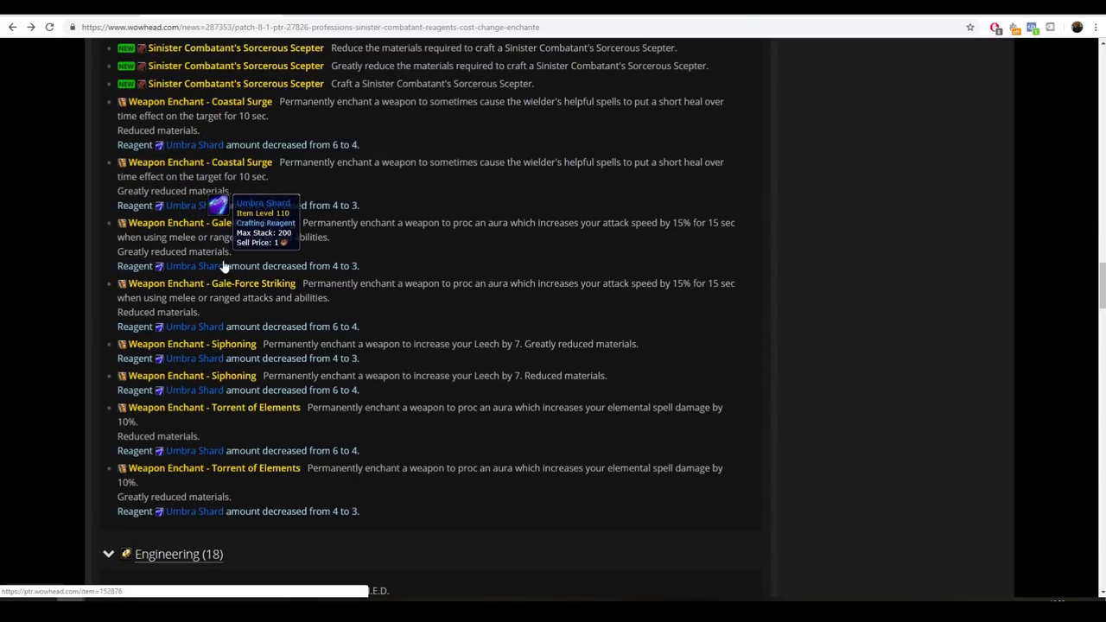
{"action": "mouse_move", "coordinate": [426, 310]}
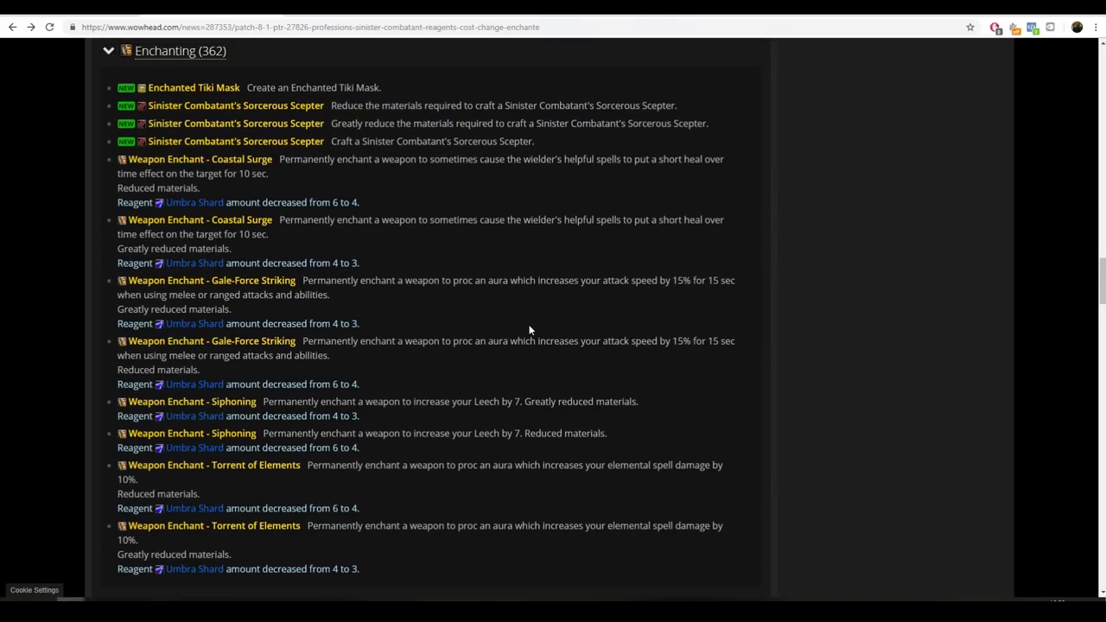
{"action": "left_click", "coordinate": [195, 88]}
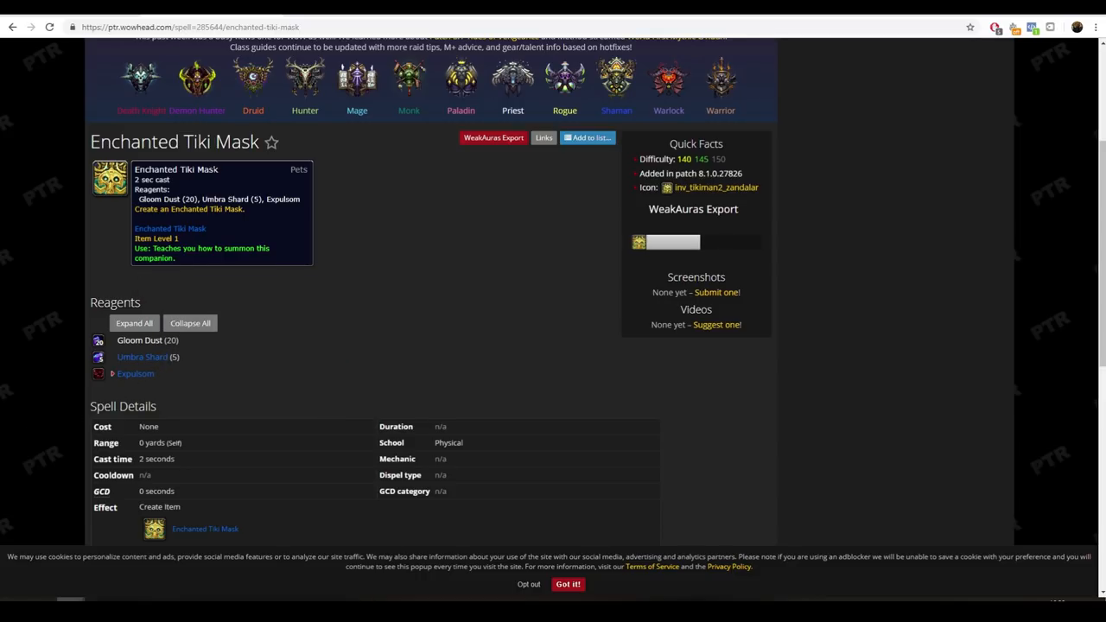
{"action": "mouse_move", "coordinate": [144, 358]}
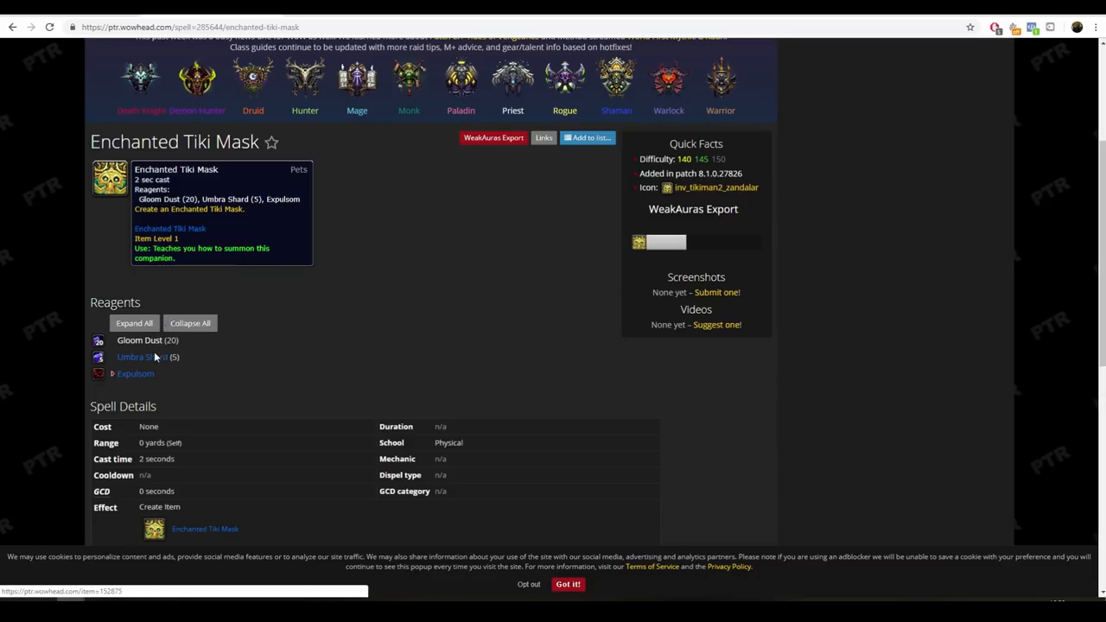
{"action": "mouse_move", "coordinate": [159, 199]}
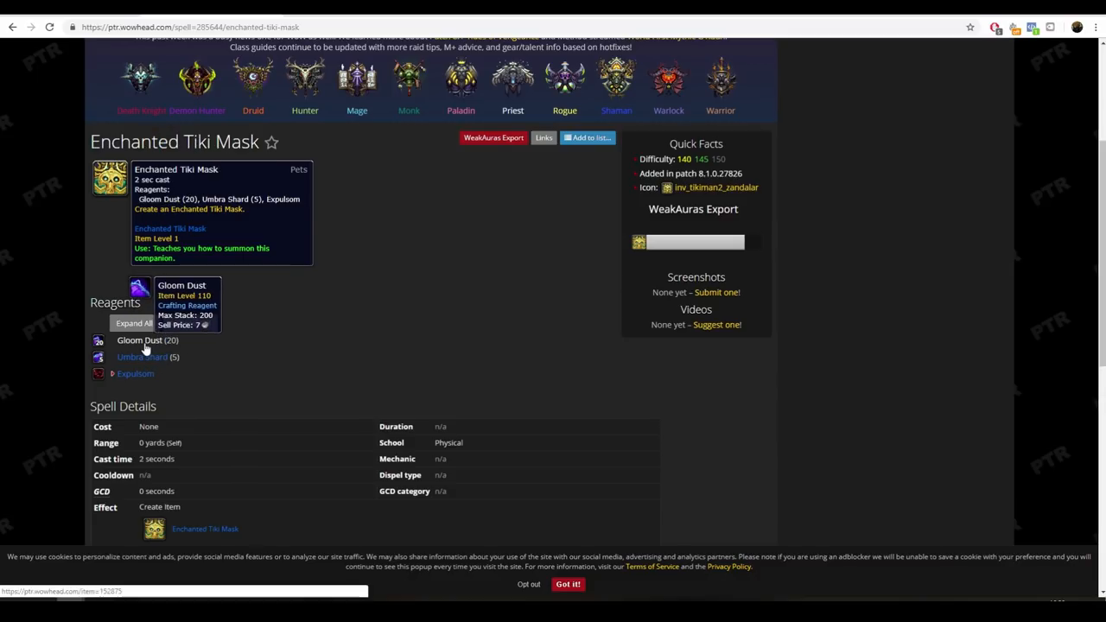
{"action": "mouse_move", "coordinate": [113, 375]}
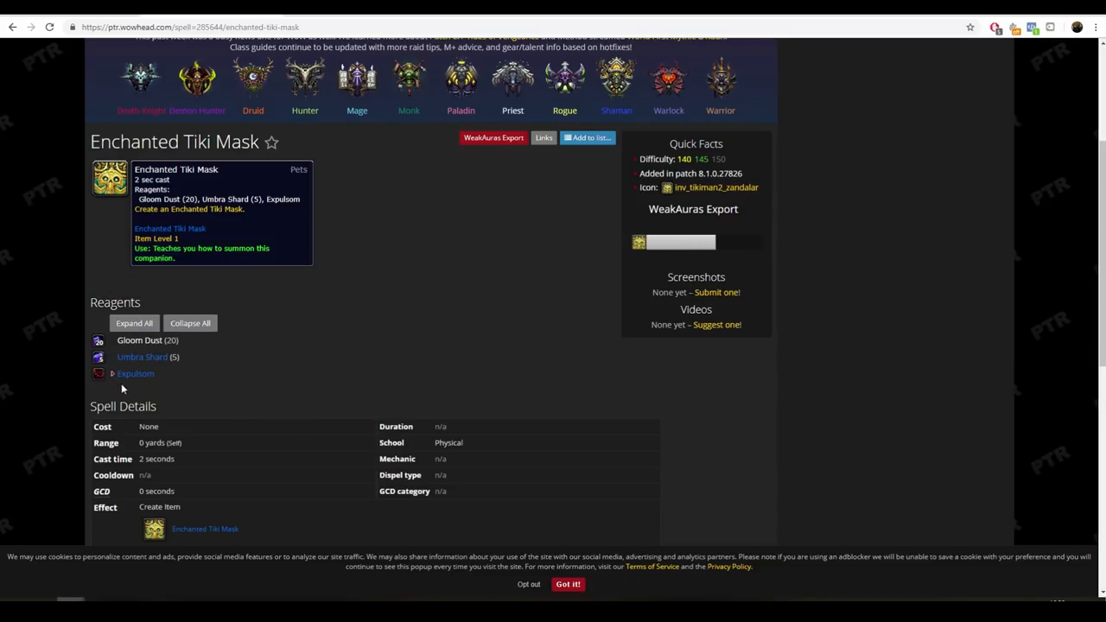
{"action": "mouse_move", "coordinate": [137, 373]}
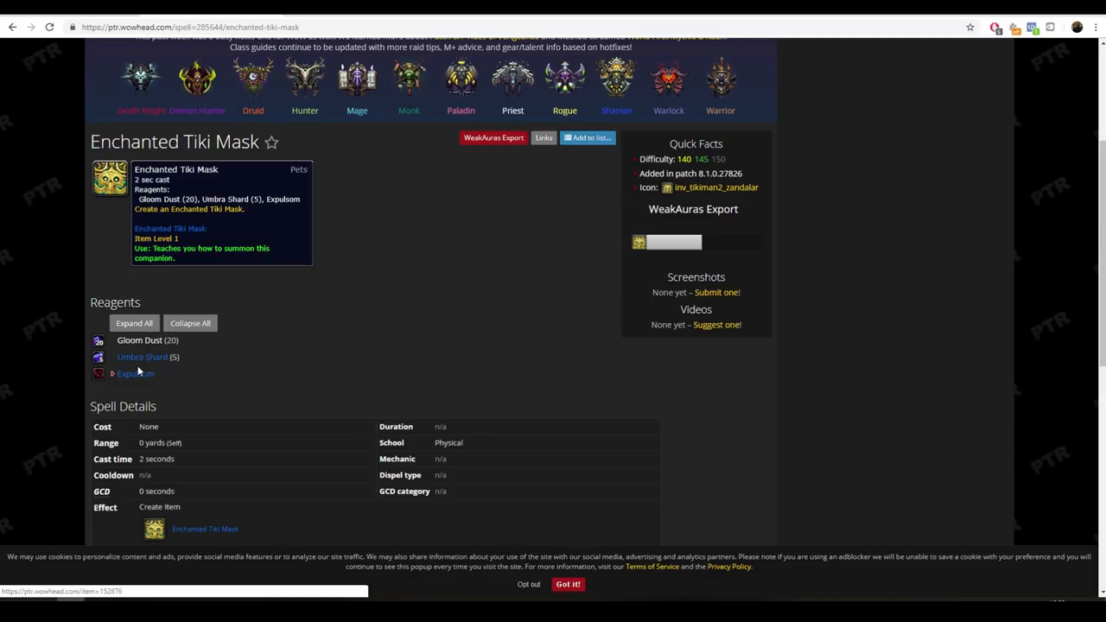
Step: Scroll the patch notes down to the Engineering reagent reductions
{"action": "scroll", "scroll_direction": "down", "scroll_amount": 3}
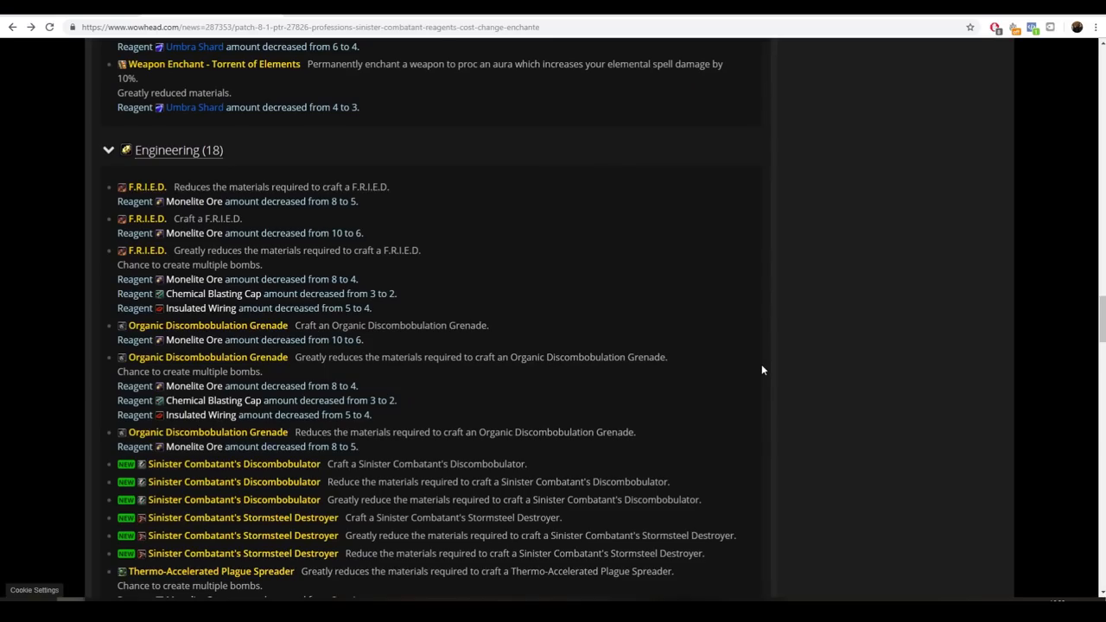
{"action": "mouse_move", "coordinate": [677, 328]}
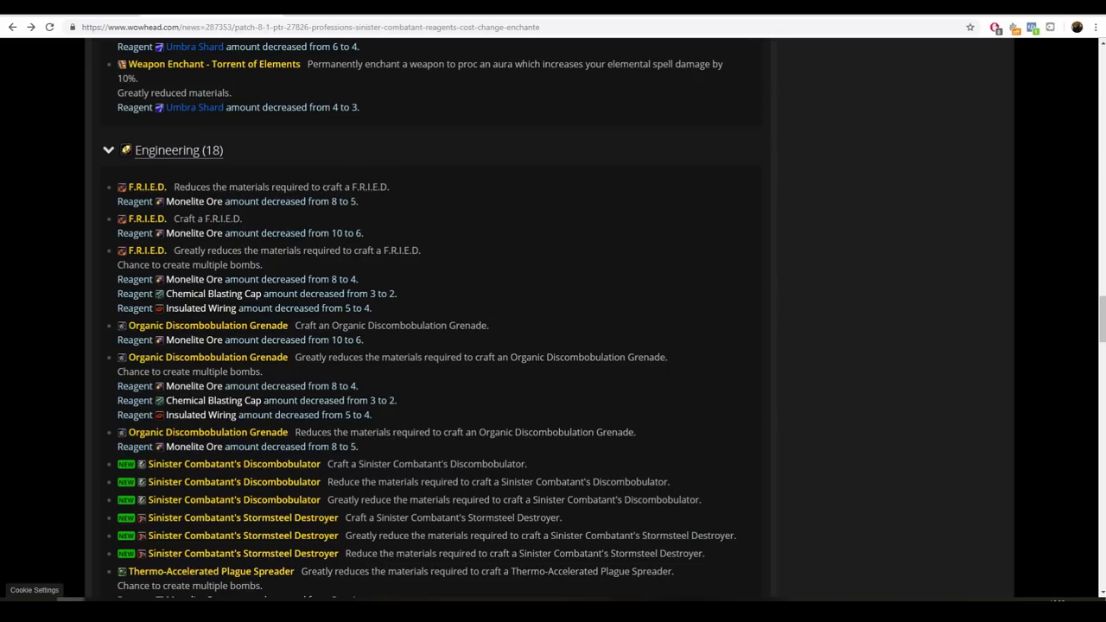
{"action": "mouse_move", "coordinate": [284, 213]}
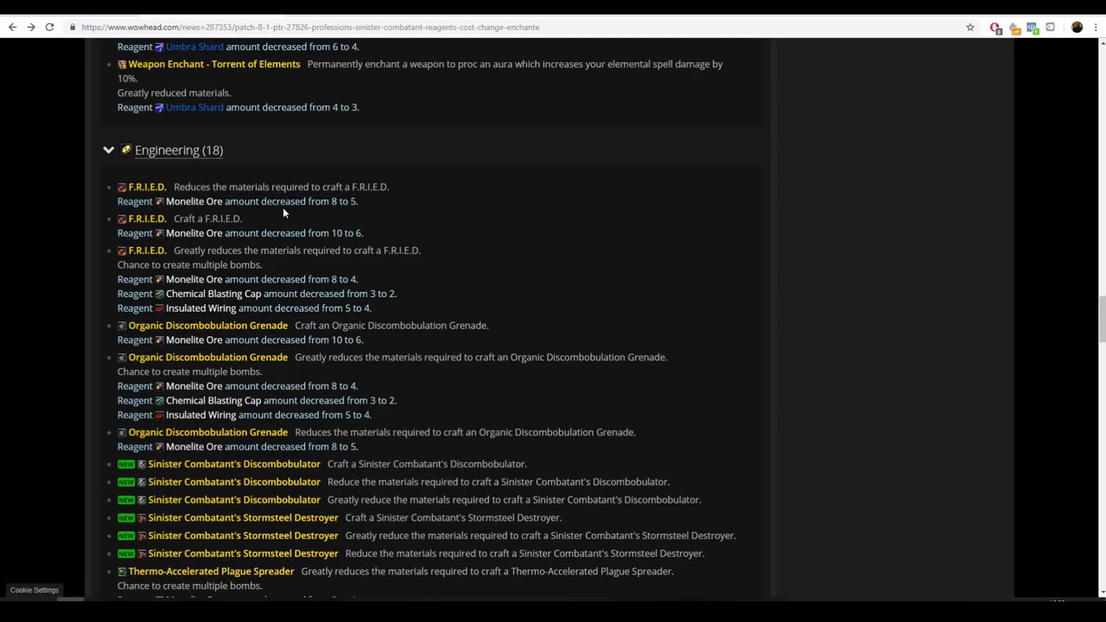
{"action": "mouse_move", "coordinate": [289, 216]}
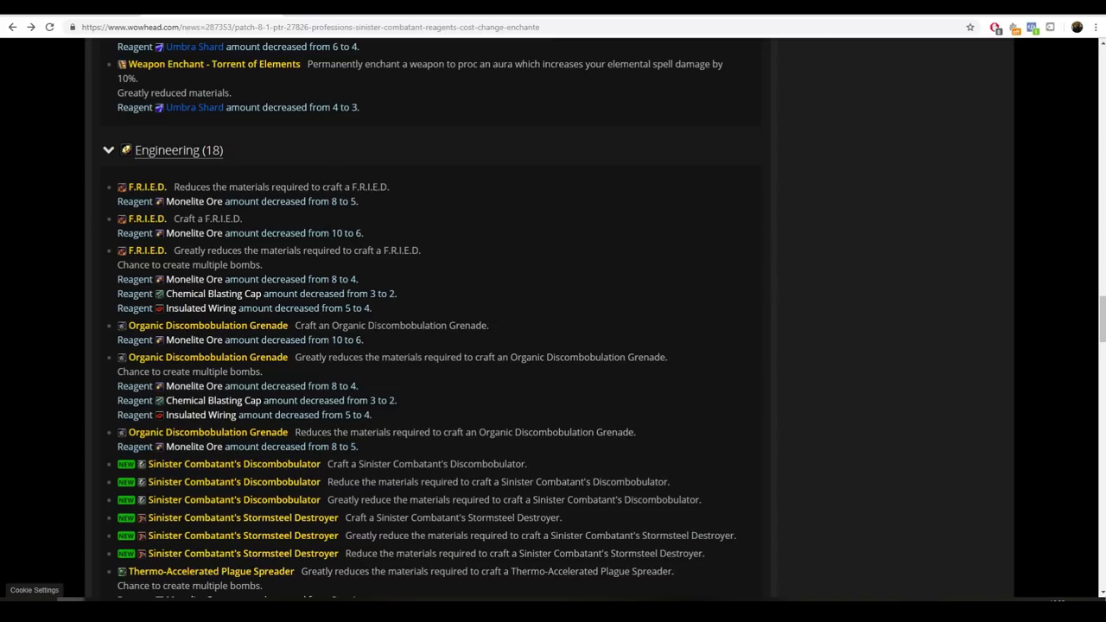
{"action": "mouse_move", "coordinate": [410, 386]}
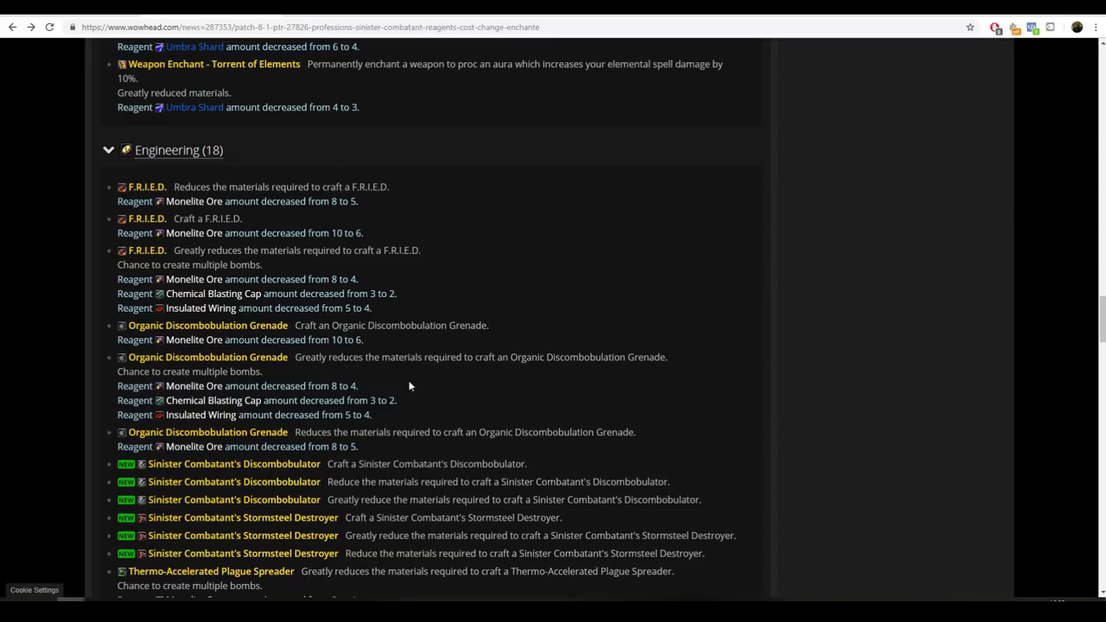
Step: Scroll the Engineering list down to the Unstable Temporal Time Shifter entry
{"action": "scroll", "scroll_direction": "down", "scroll_amount": 3}
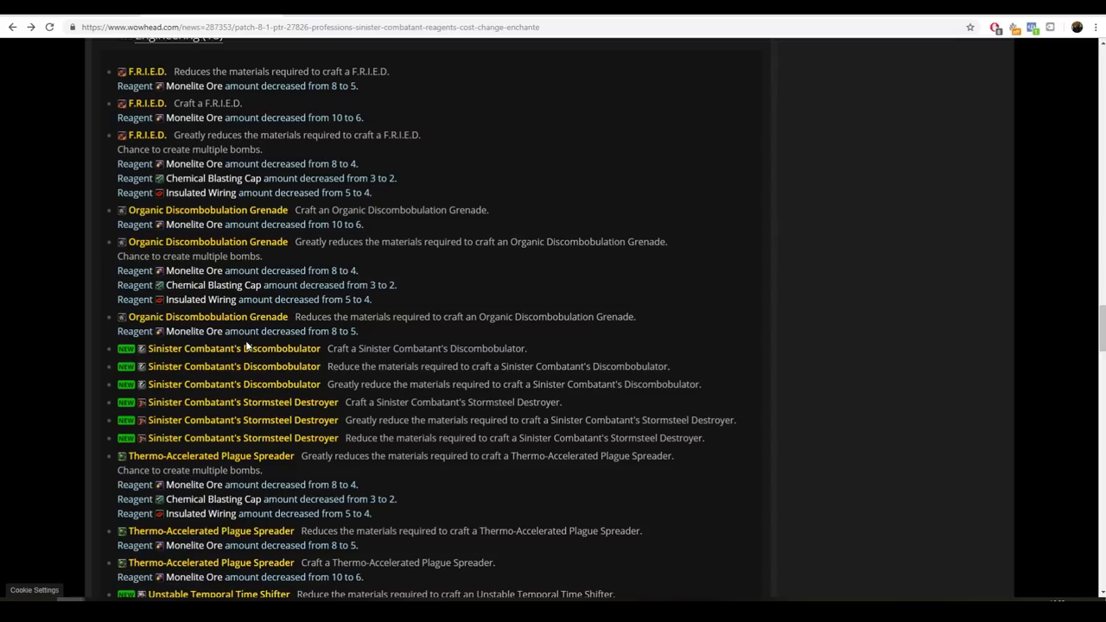
{"action": "mouse_move", "coordinate": [285, 419]}
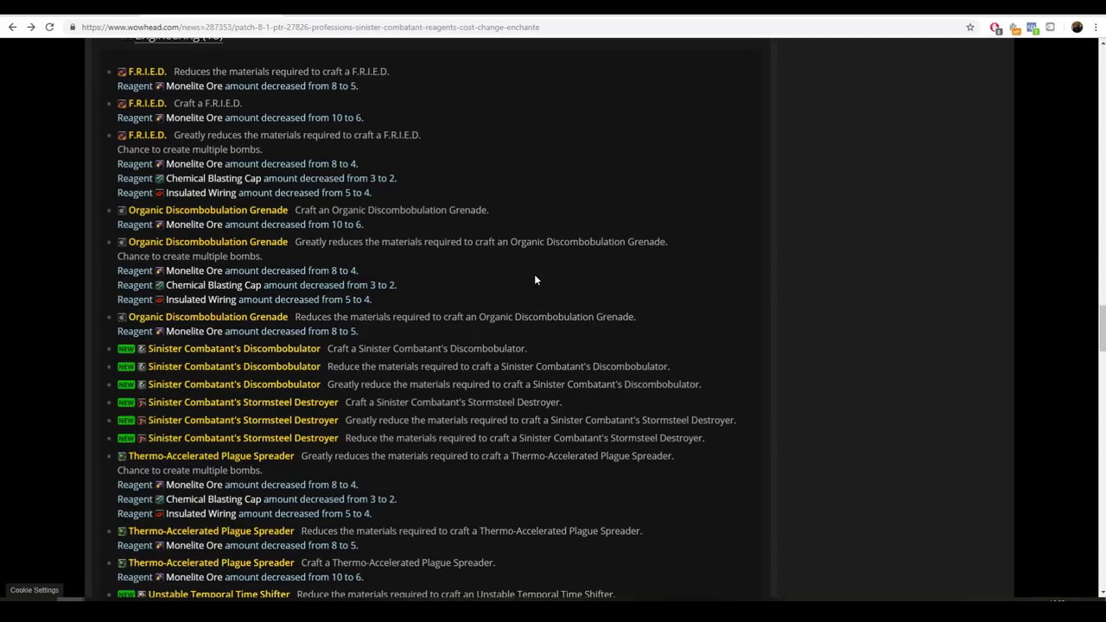
{"action": "scroll", "scroll_direction": "down", "scroll_amount": 3}
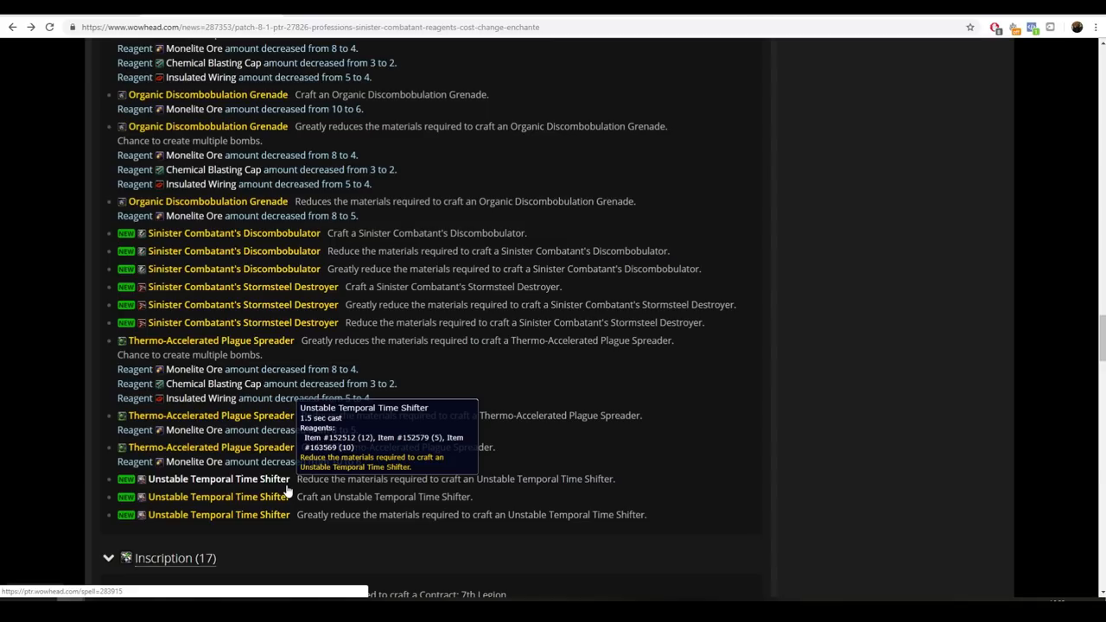
Step: Open the Unstable Temporal Time Shifter PTR item page
{"action": "left_click", "coordinate": [218, 479]}
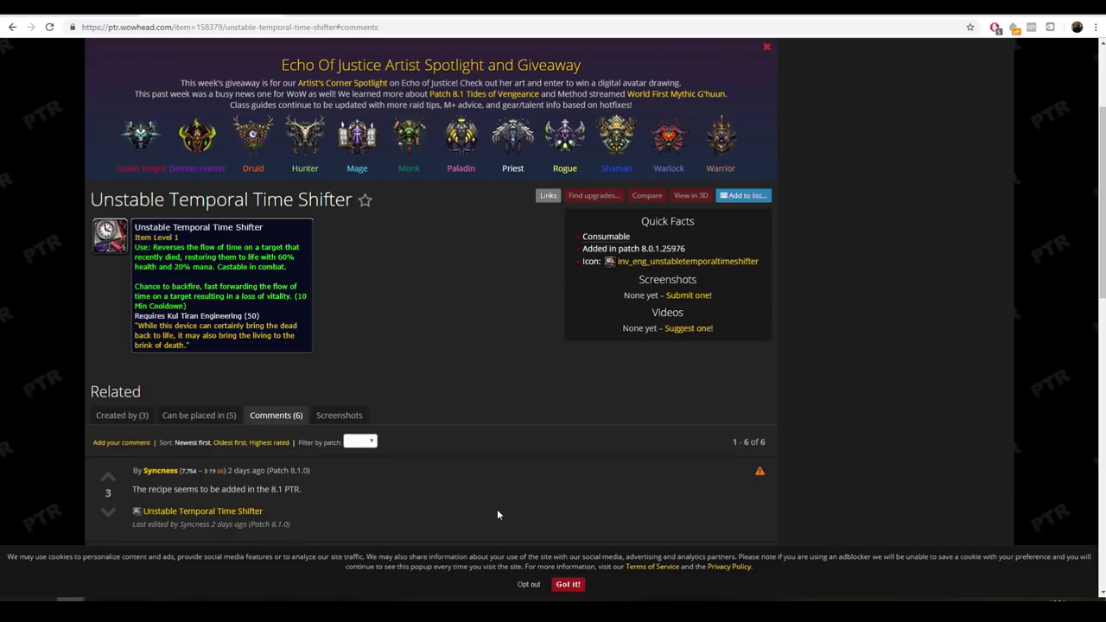
{"action": "mouse_move", "coordinate": [401, 249]}
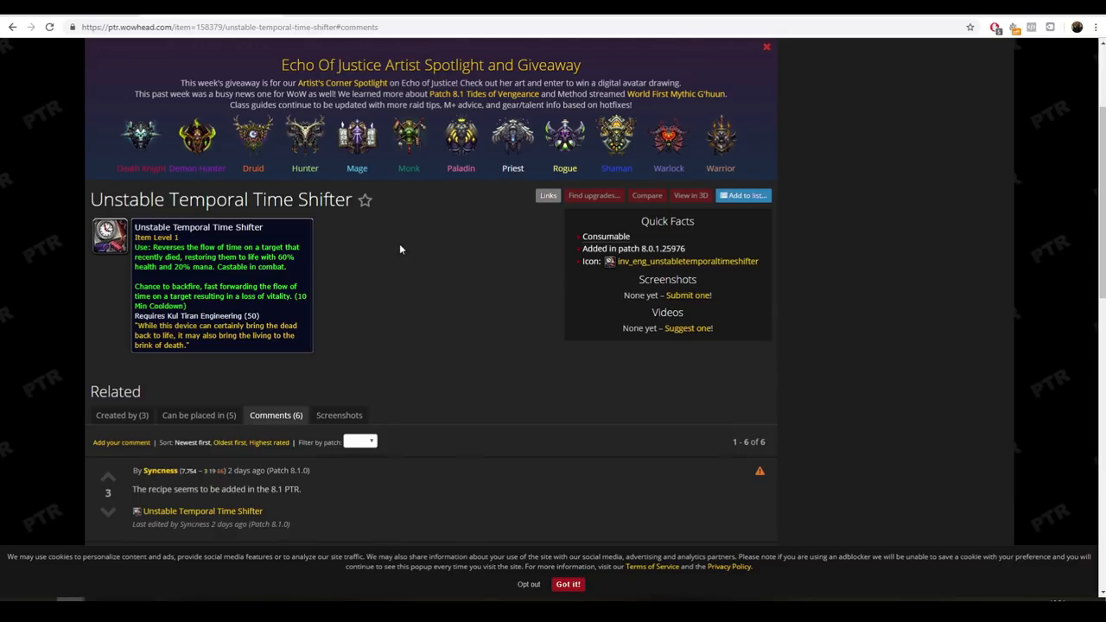
{"action": "mouse_move", "coordinate": [398, 250]}
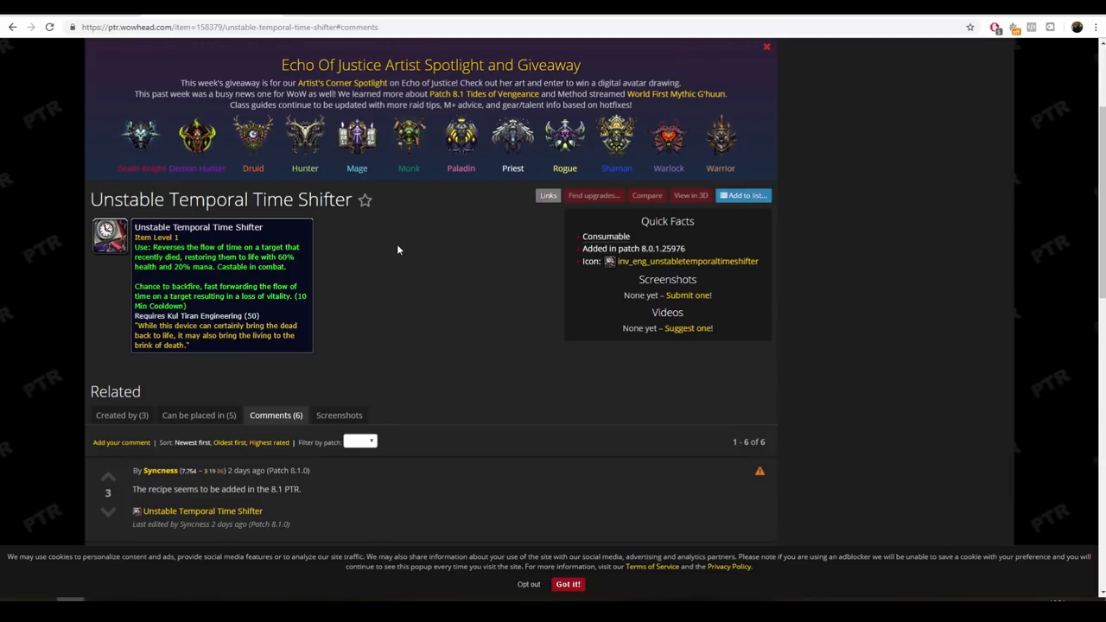
{"action": "mouse_move", "coordinate": [384, 296]}
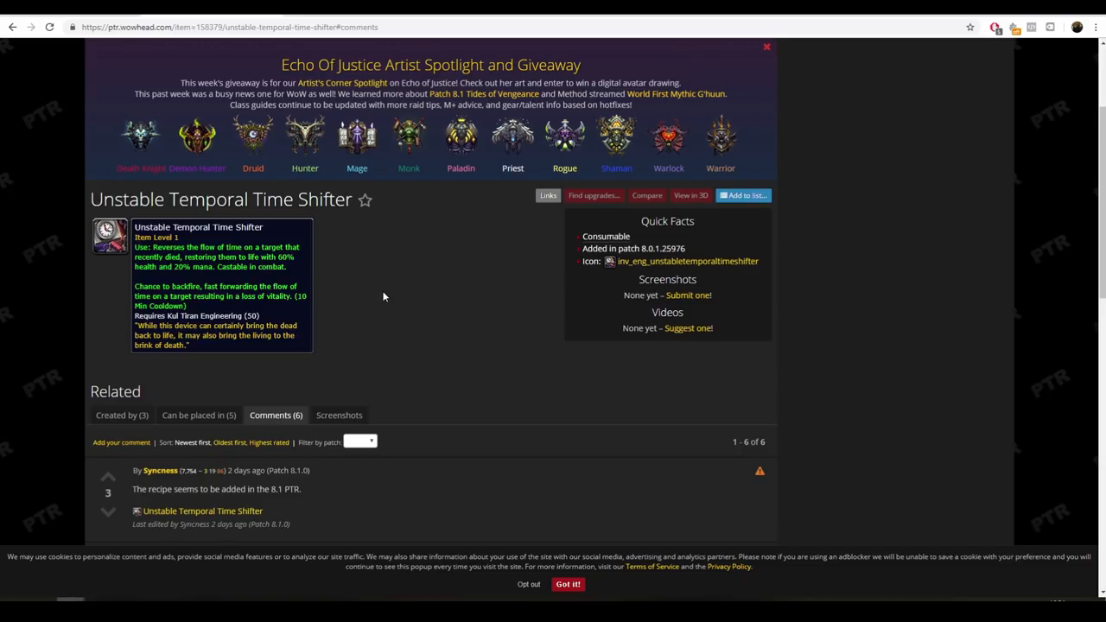
{"action": "mouse_move", "coordinate": [250, 305]}
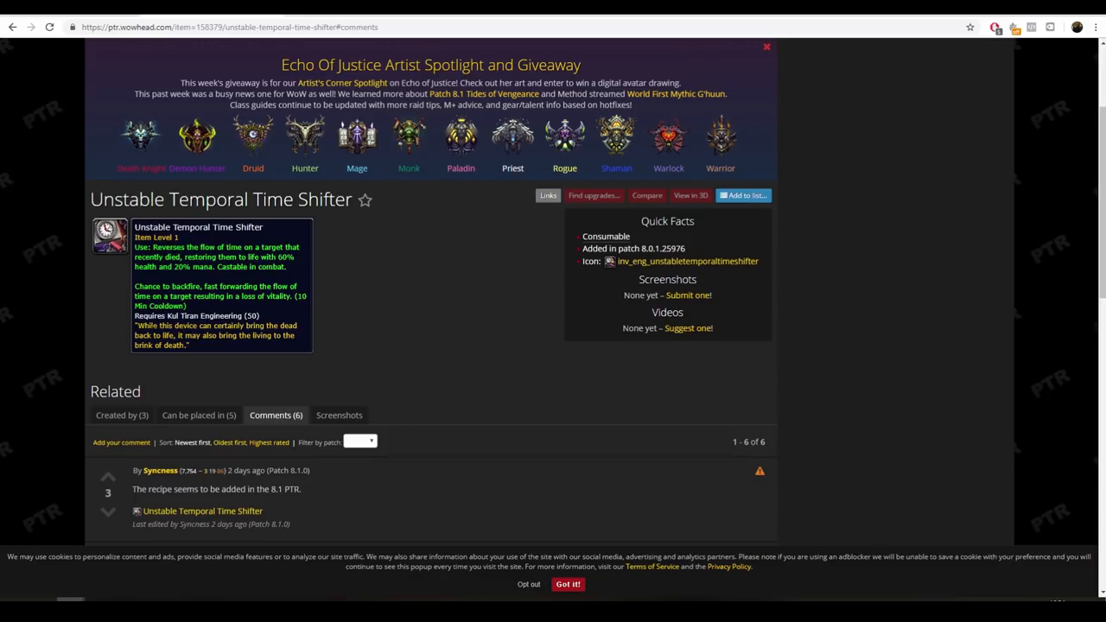
{"action": "mouse_move", "coordinate": [192, 326]}
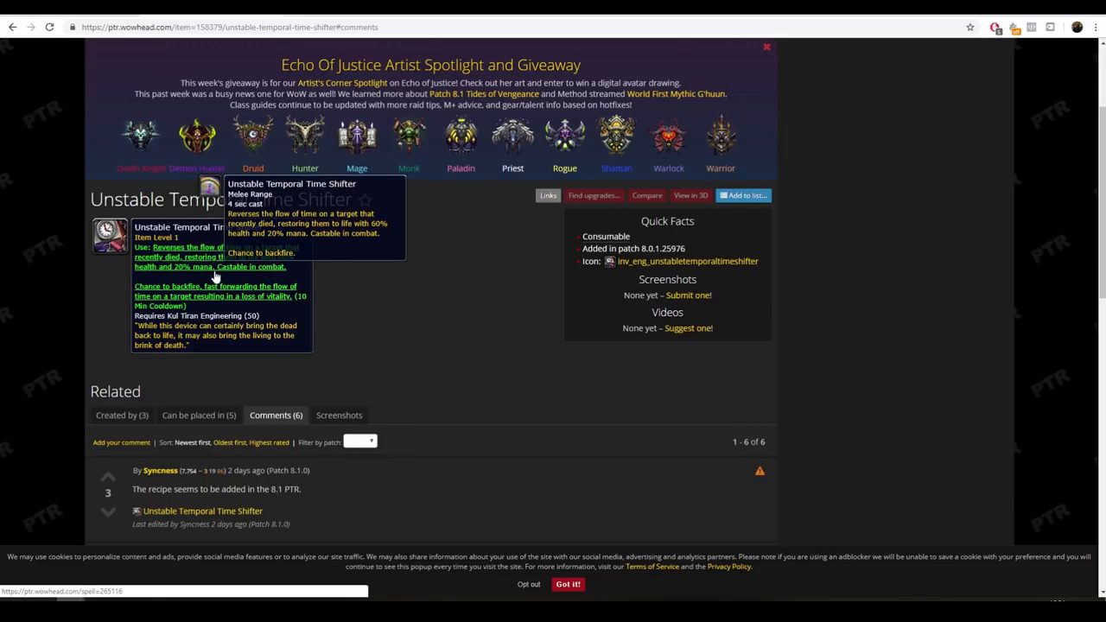
{"action": "mouse_move", "coordinate": [238, 322]}
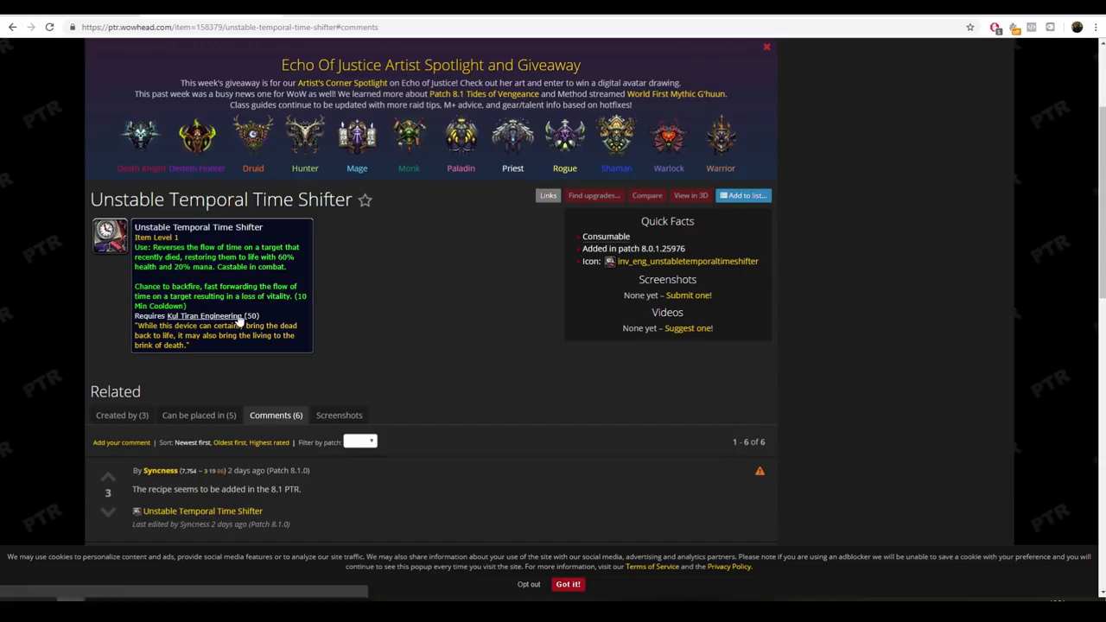
{"action": "mouse_move", "coordinate": [441, 361]}
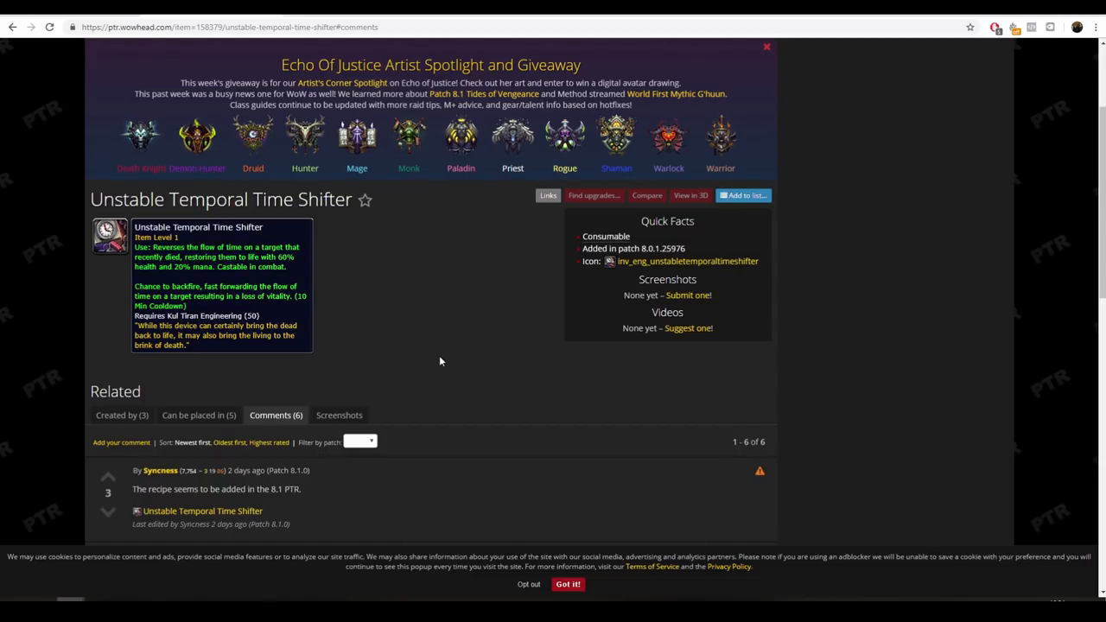
{"action": "mouse_move", "coordinate": [426, 366]}
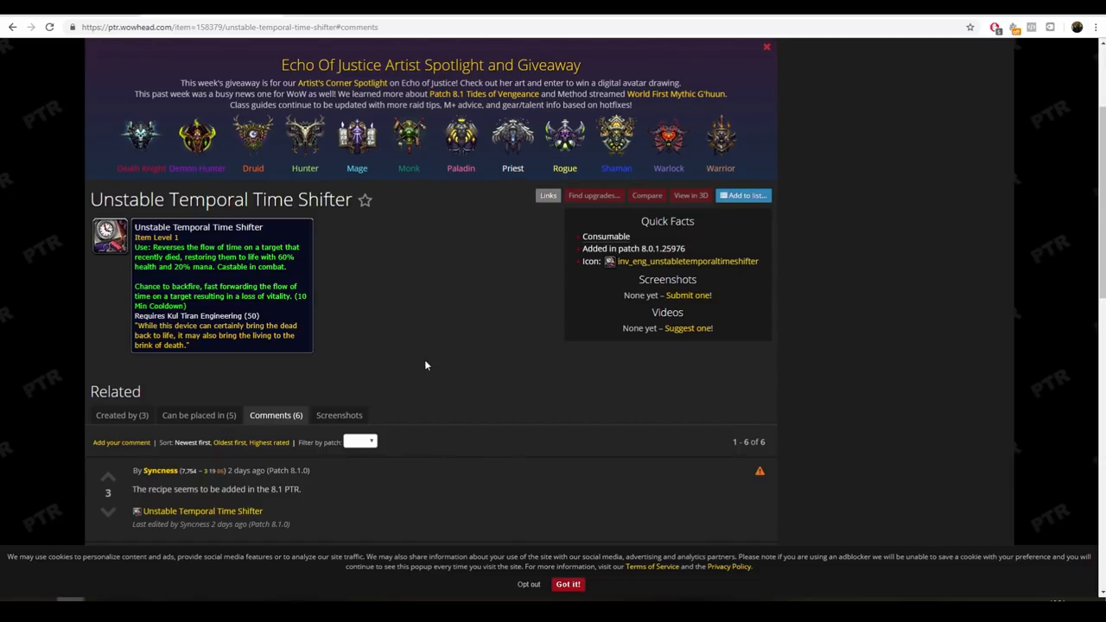
{"action": "mouse_move", "coordinate": [413, 370]}
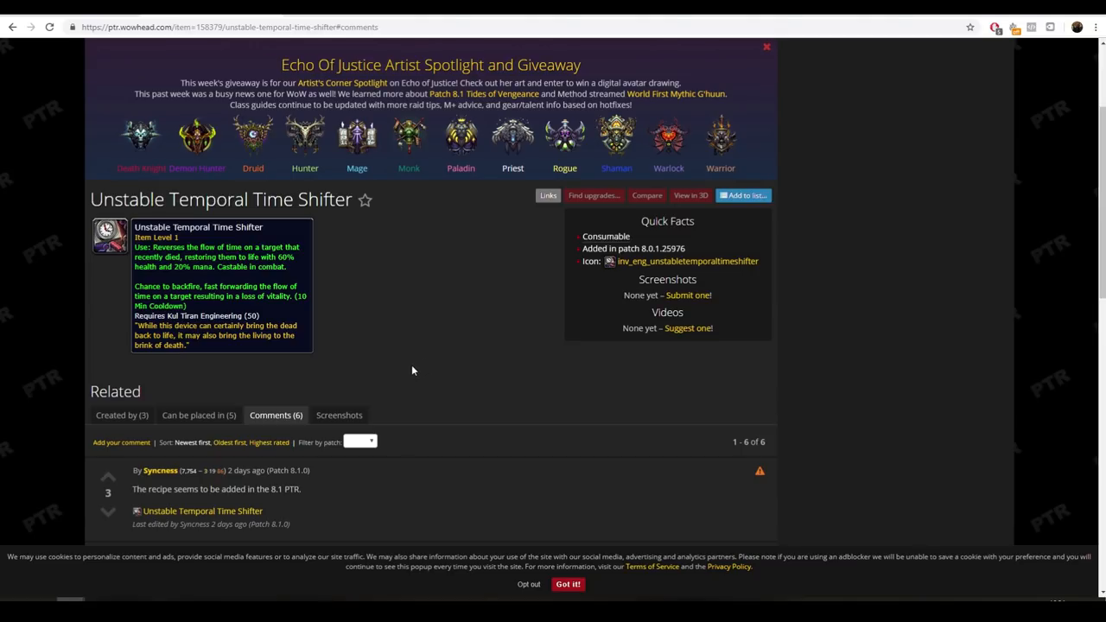
{"action": "mouse_move", "coordinate": [409, 373]}
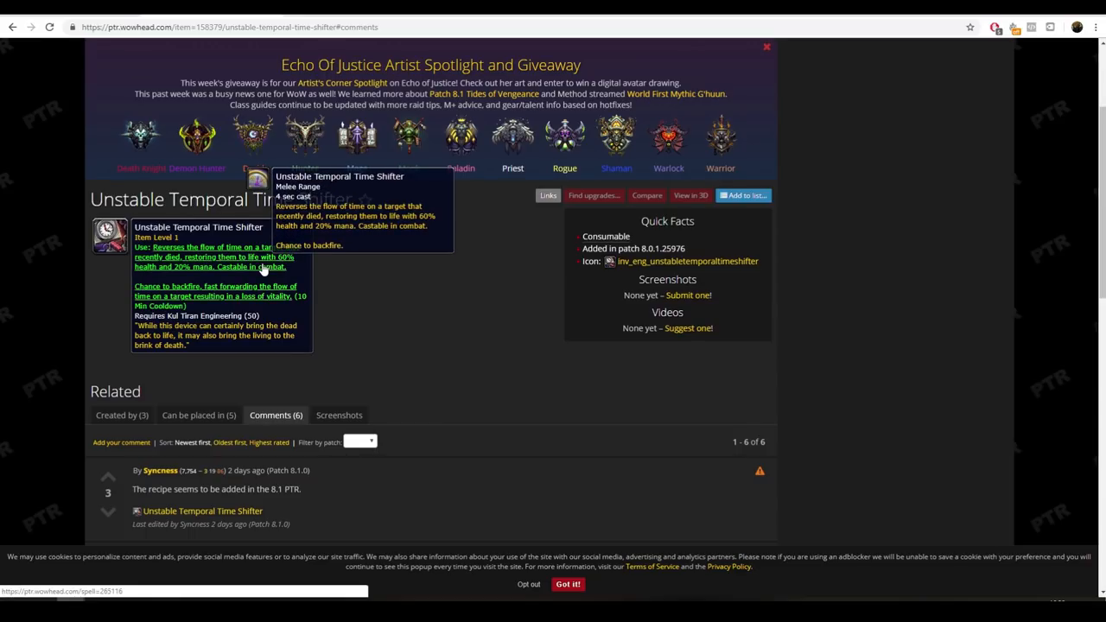
{"action": "mouse_move", "coordinate": [219, 323]}
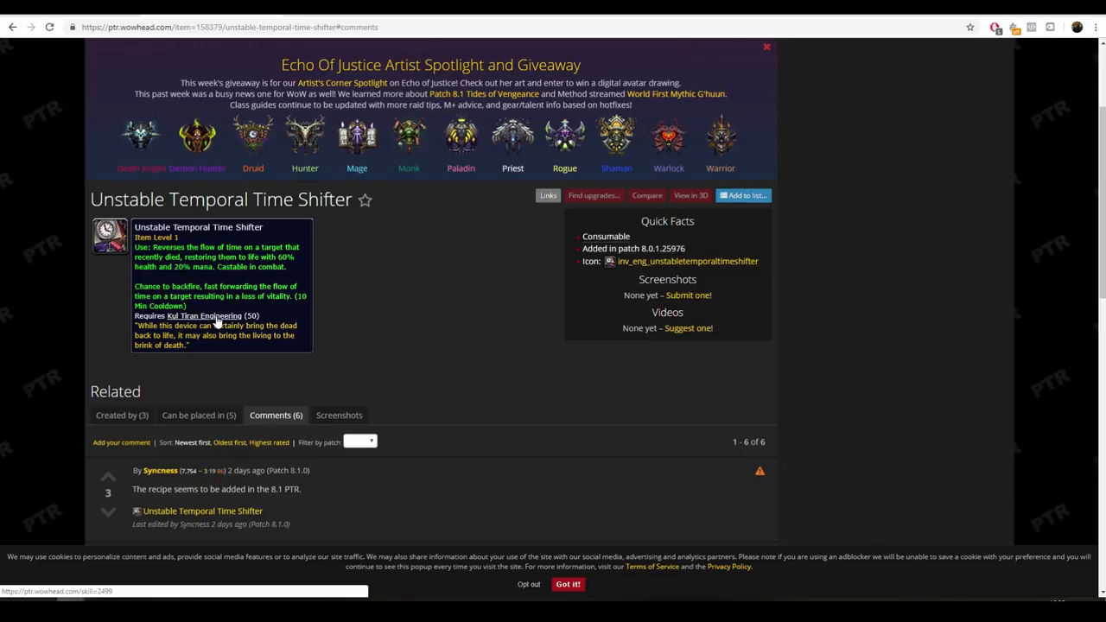
{"action": "mouse_move", "coordinate": [310, 380]}
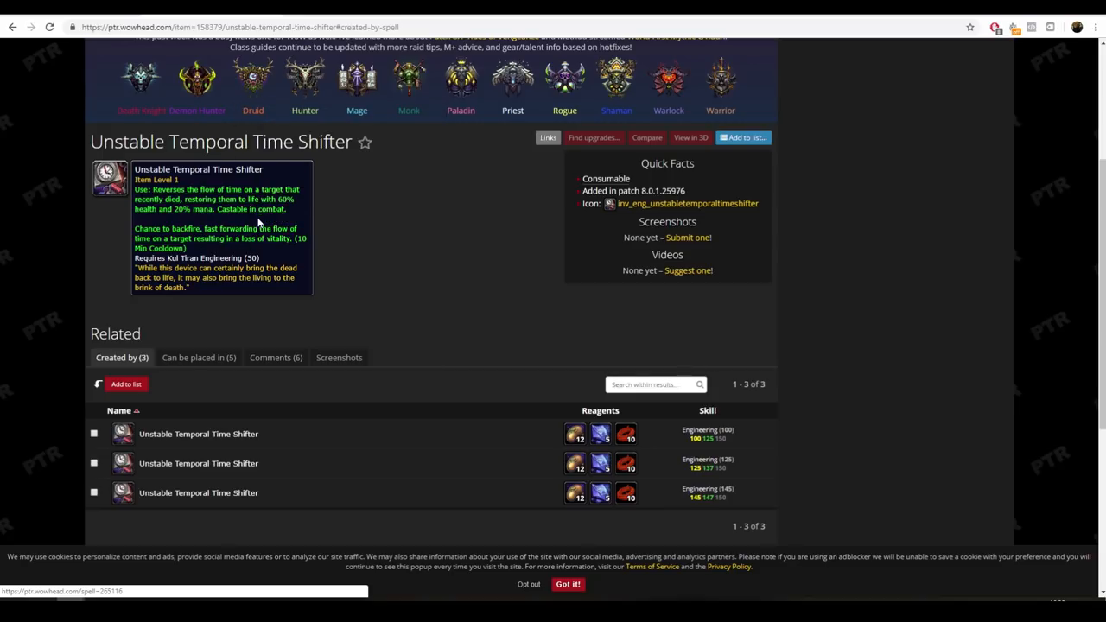
{"action": "mouse_move", "coordinate": [251, 209]}
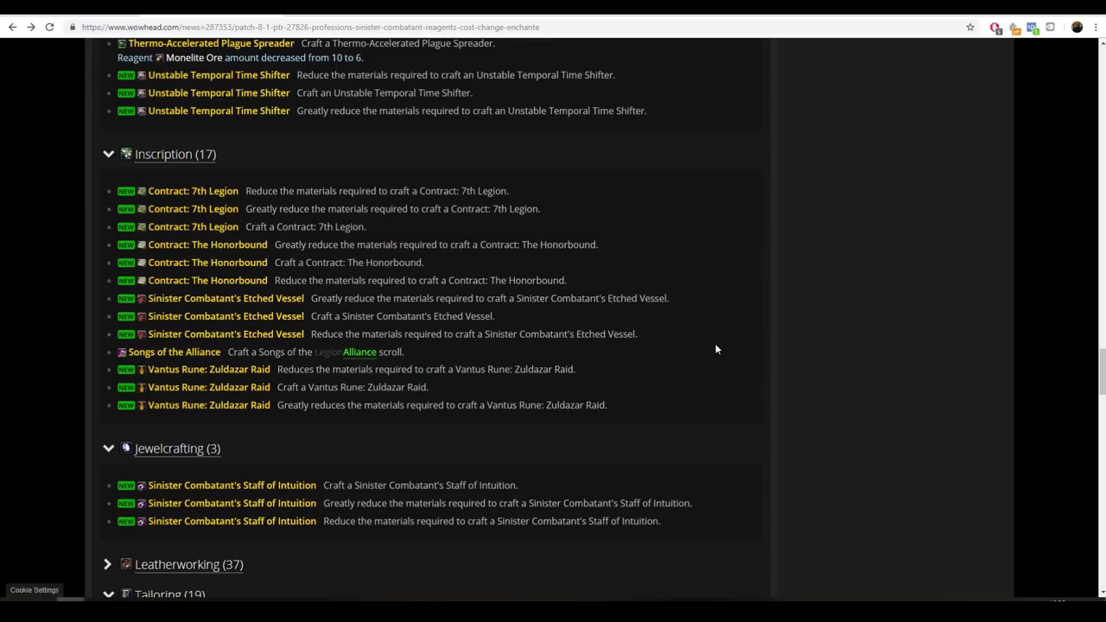
{"action": "mouse_move", "coordinate": [554, 327]}
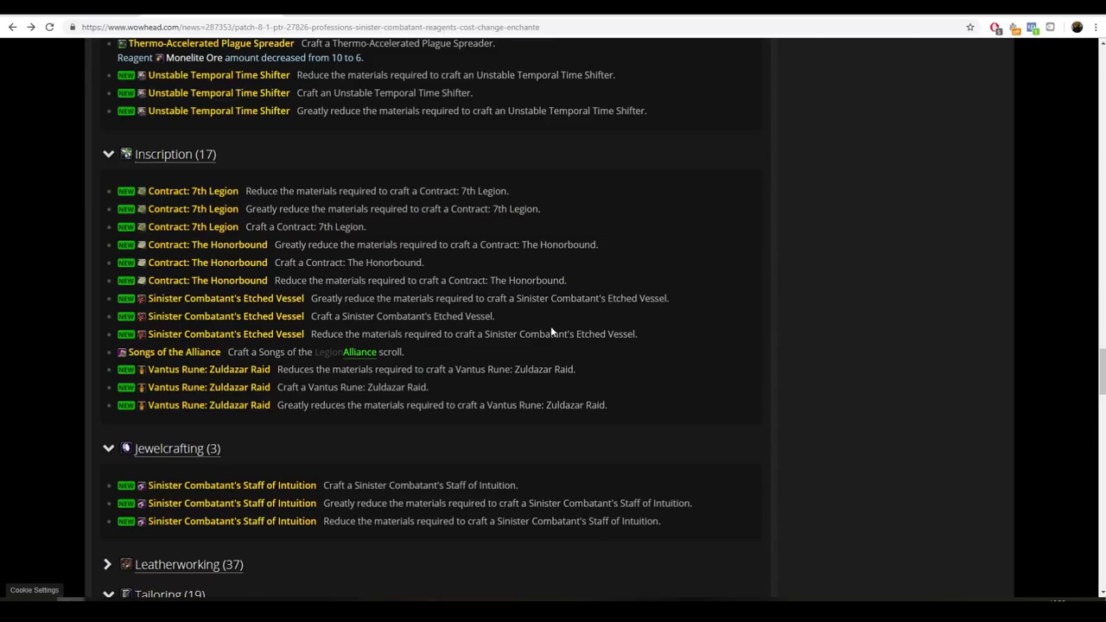
{"action": "mouse_move", "coordinate": [207, 244]}
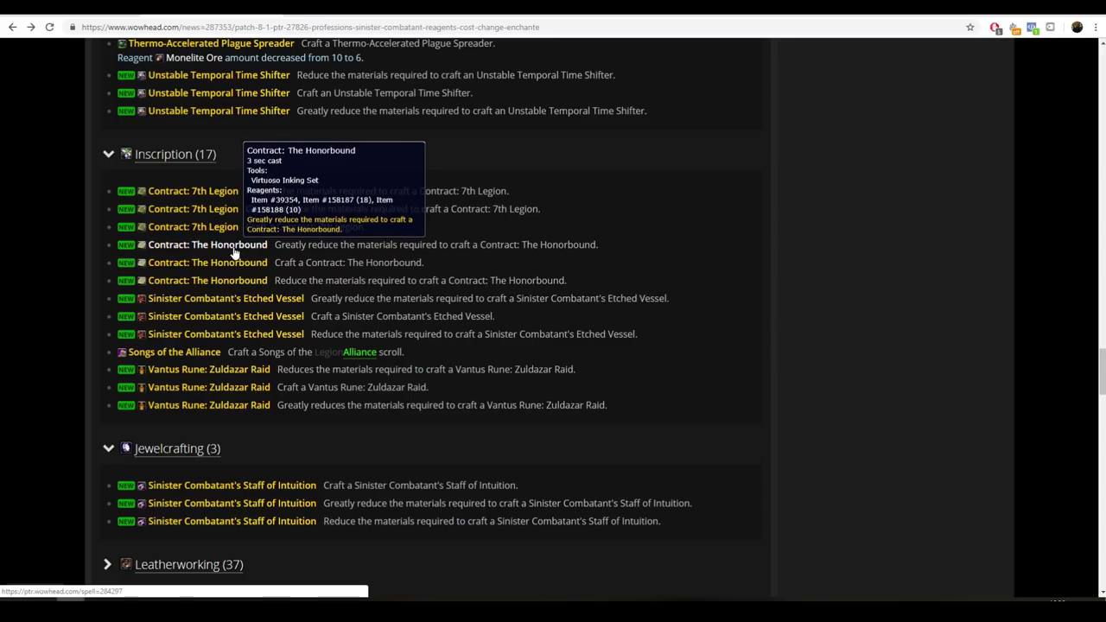
{"action": "mouse_move", "coordinate": [221, 231]}
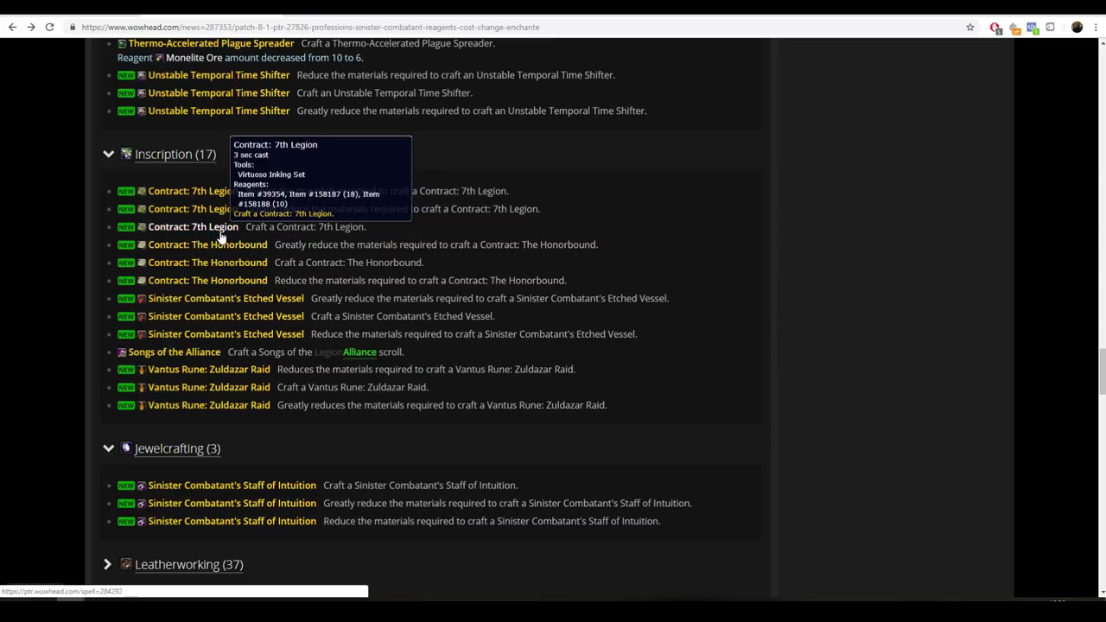
{"action": "mouse_move", "coordinate": [233, 248]}
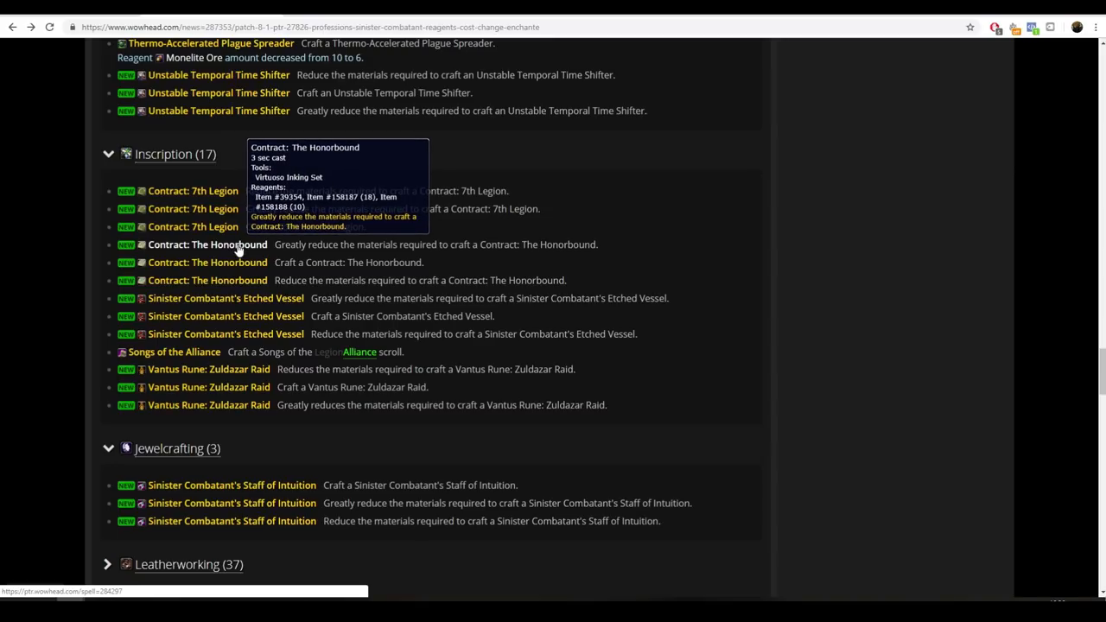
{"action": "mouse_move", "coordinate": [277, 298]}
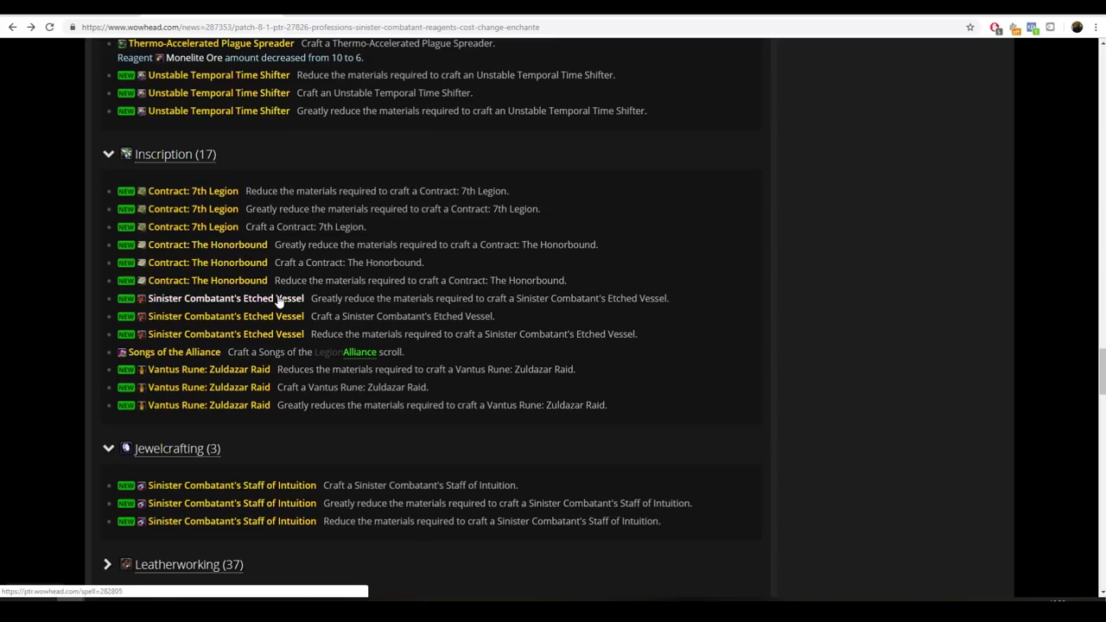
{"action": "mouse_move", "coordinate": [217, 334]}
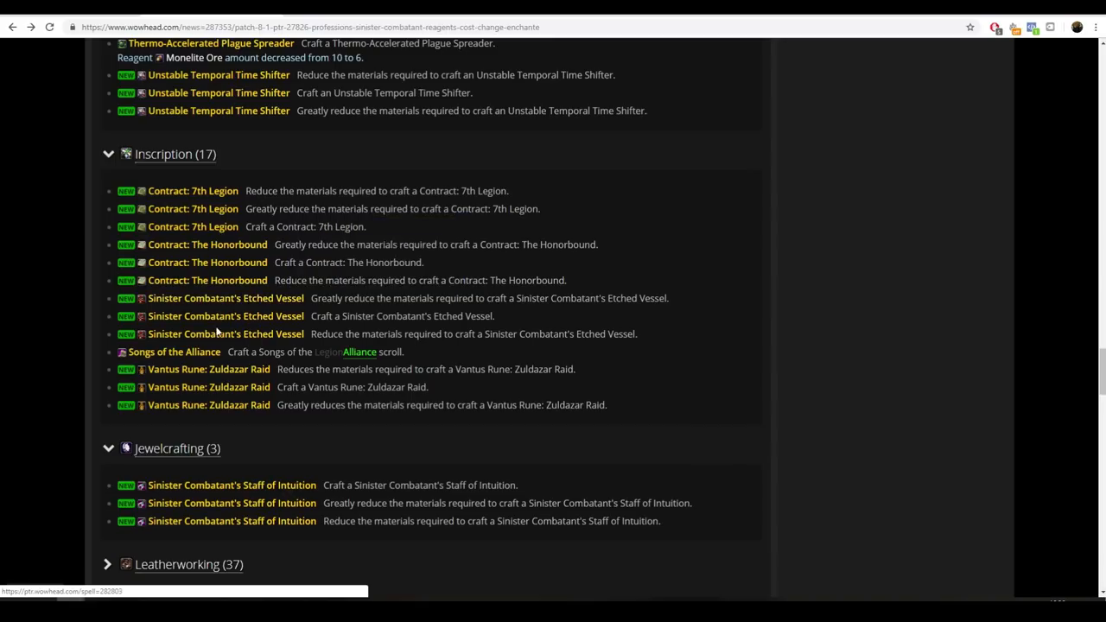
{"action": "mouse_move", "coordinate": [173, 351]}
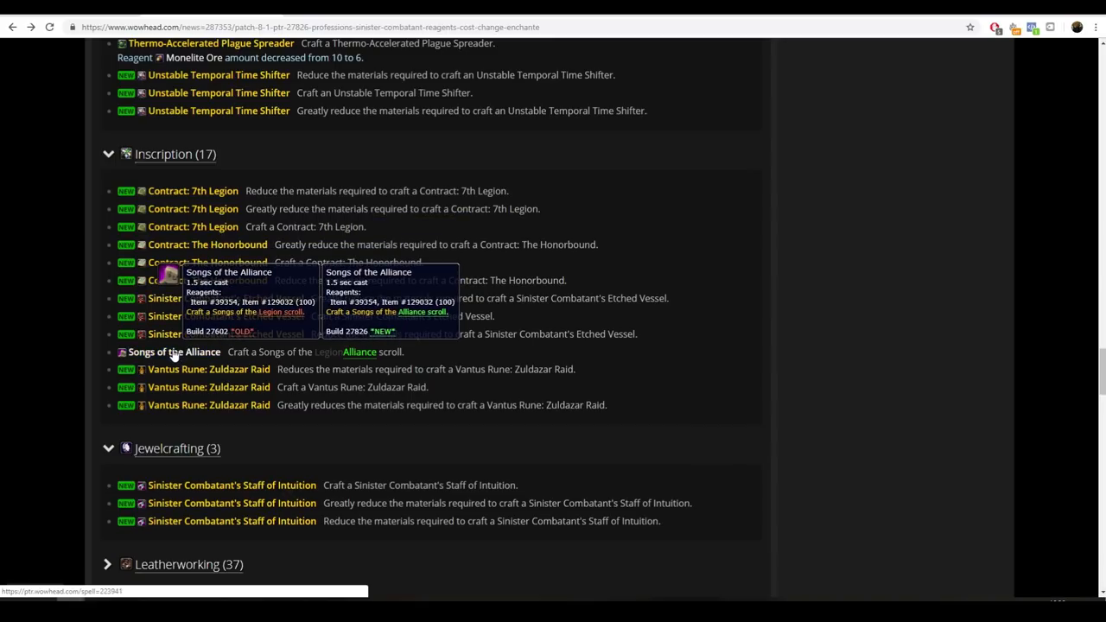
Step: Scroll past the Inscription and Jewelcrafting entries to the Leatherworking changes
{"action": "scroll", "scroll_direction": "down", "scroll_amount": 3}
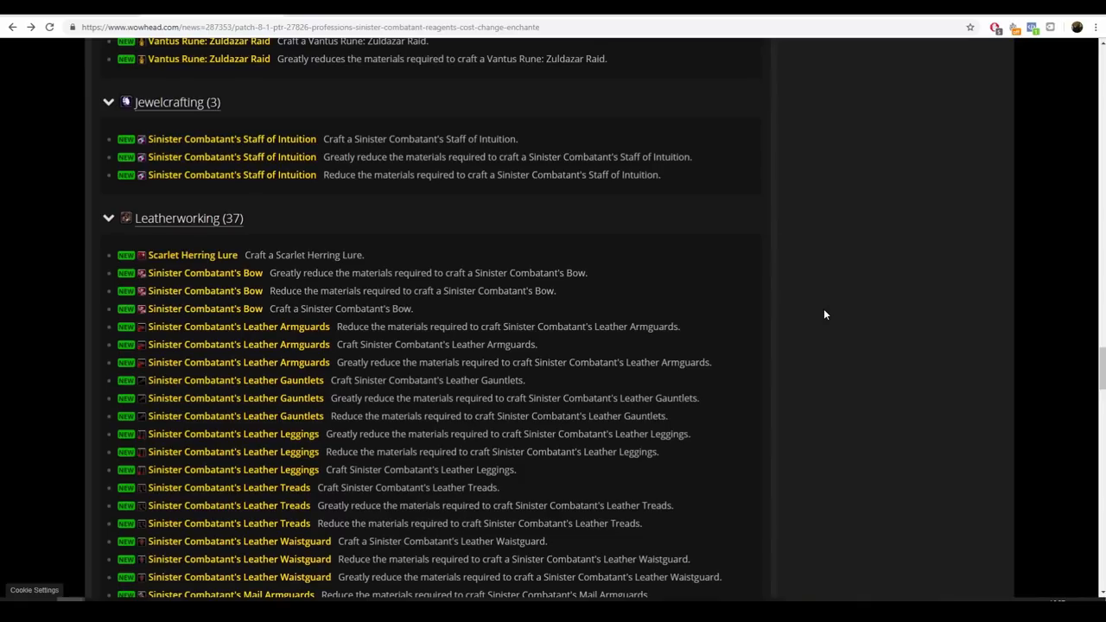
{"action": "mouse_move", "coordinate": [507, 264]}
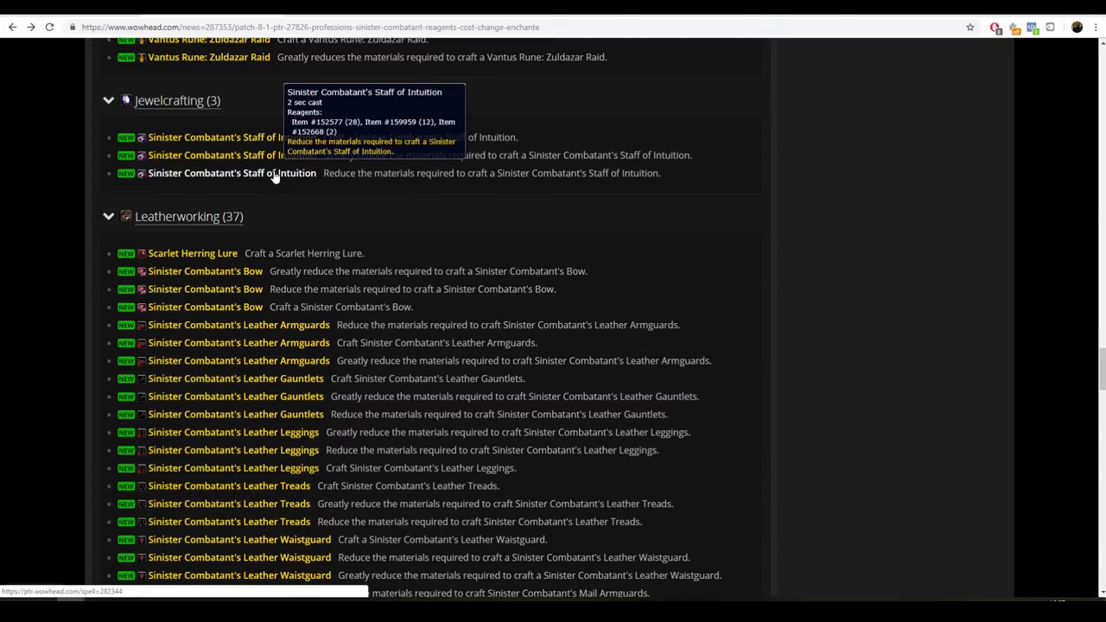
{"action": "scroll", "scroll_direction": "down", "scroll_amount": 3}
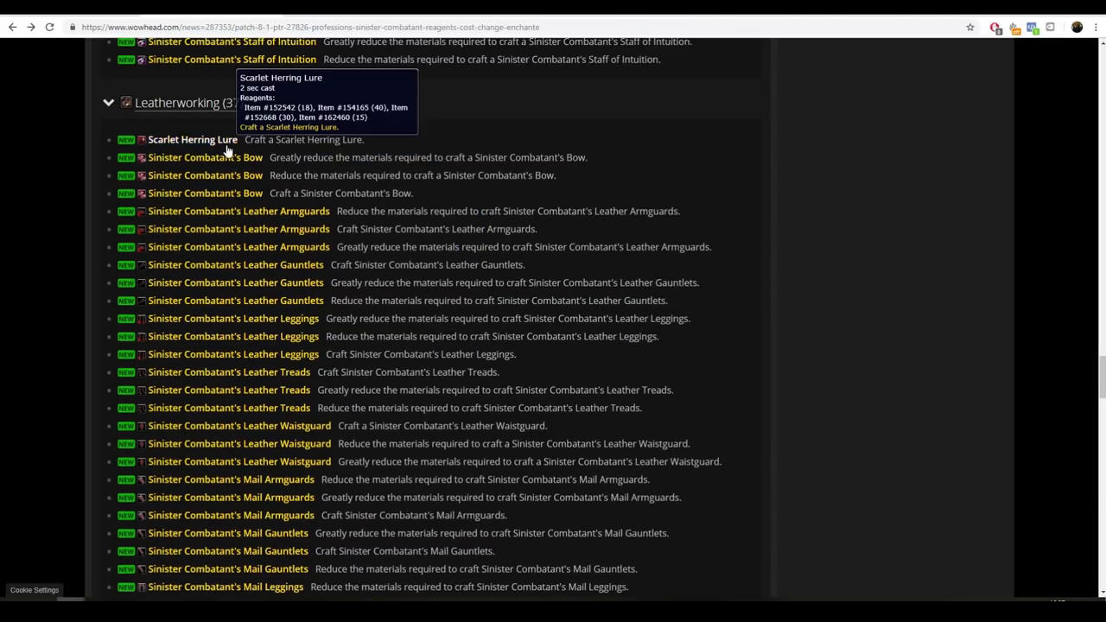
{"action": "scroll", "scroll_direction": "up", "scroll_amount": 3}
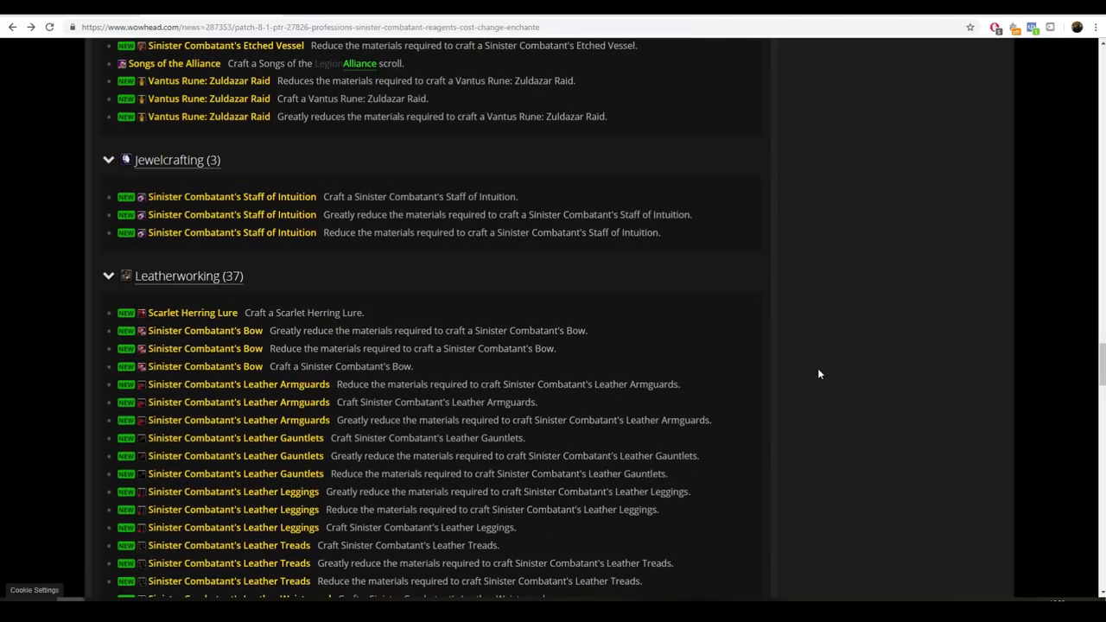
{"action": "mouse_move", "coordinate": [193, 312]}
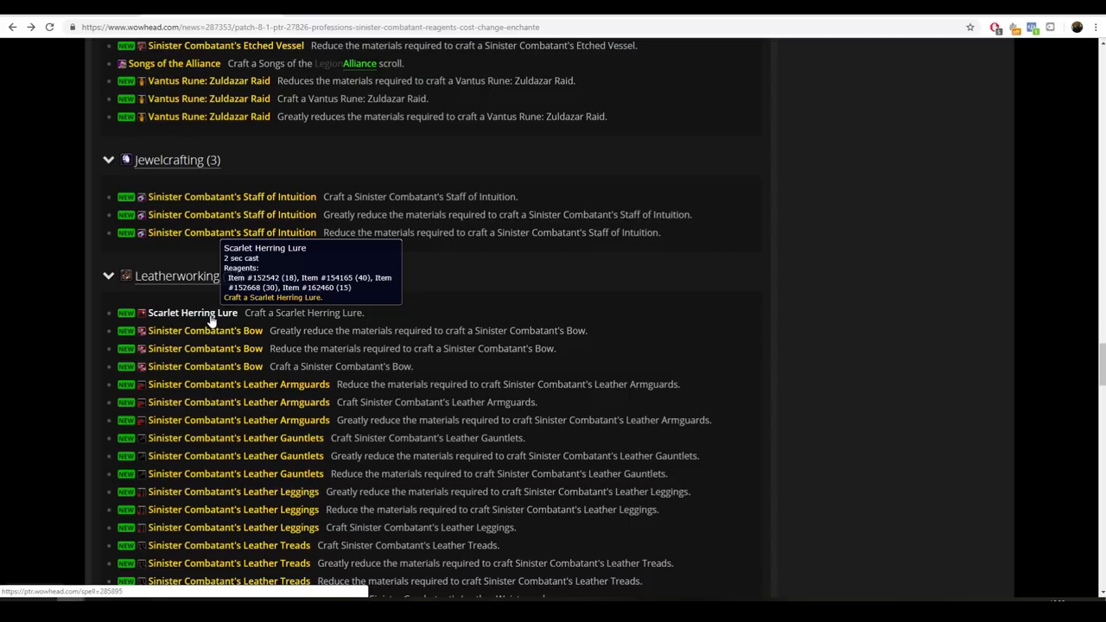
Step: Open the Scarlet Herring Lure PTR spell page
{"action": "left_click", "coordinate": [192, 313]}
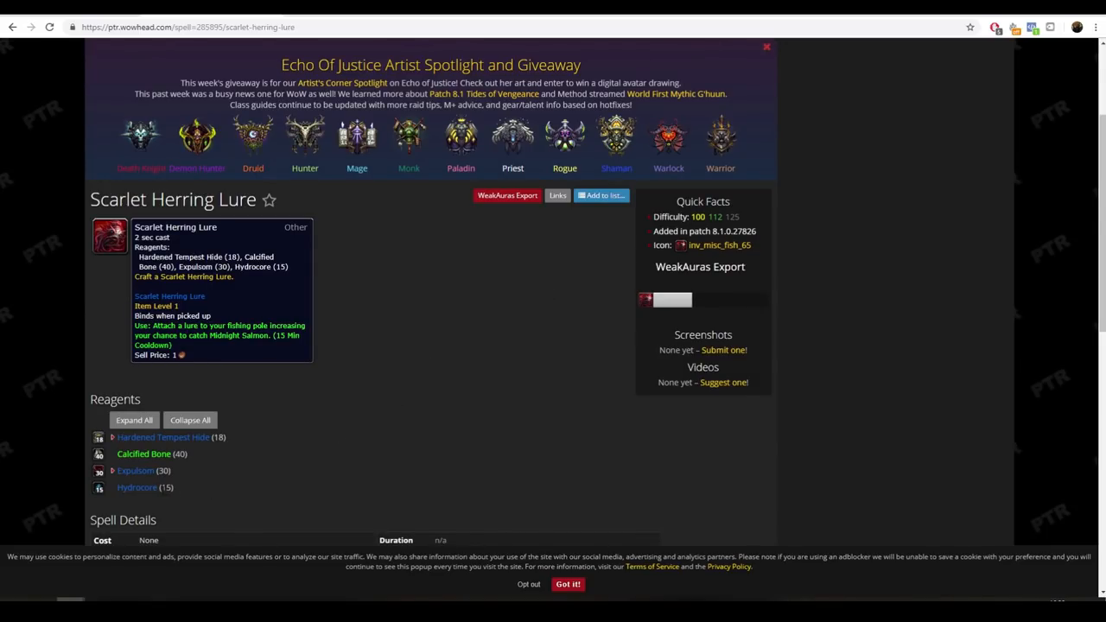
{"action": "mouse_move", "coordinate": [136, 487]}
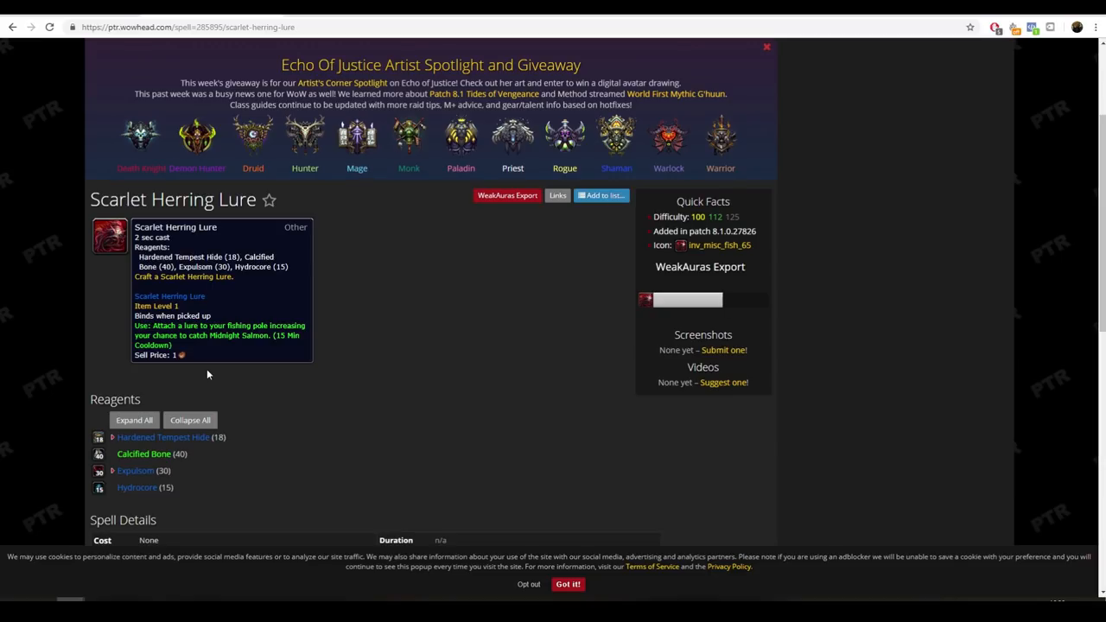
{"action": "mouse_move", "coordinate": [169, 296]}
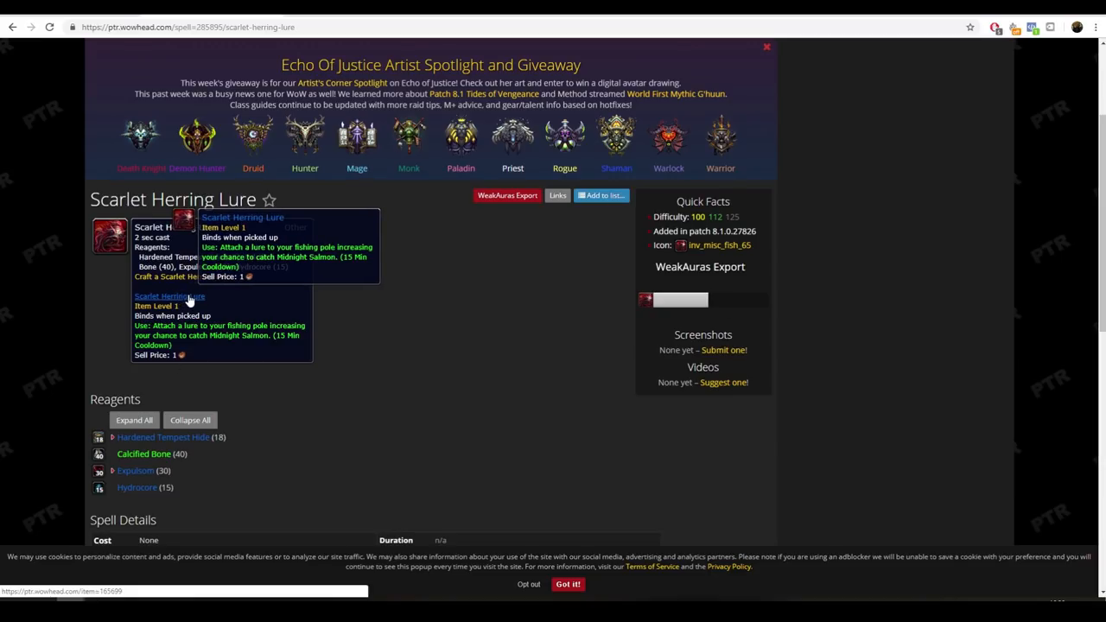
{"action": "mouse_move", "coordinate": [316, 343]}
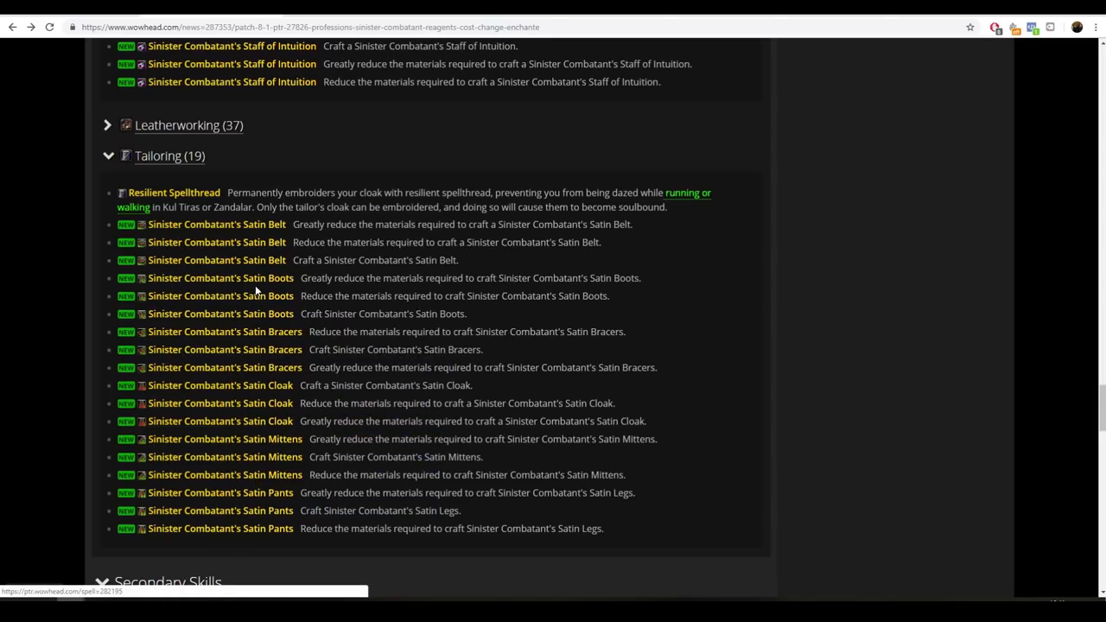
{"action": "mouse_move", "coordinate": [173, 193]}
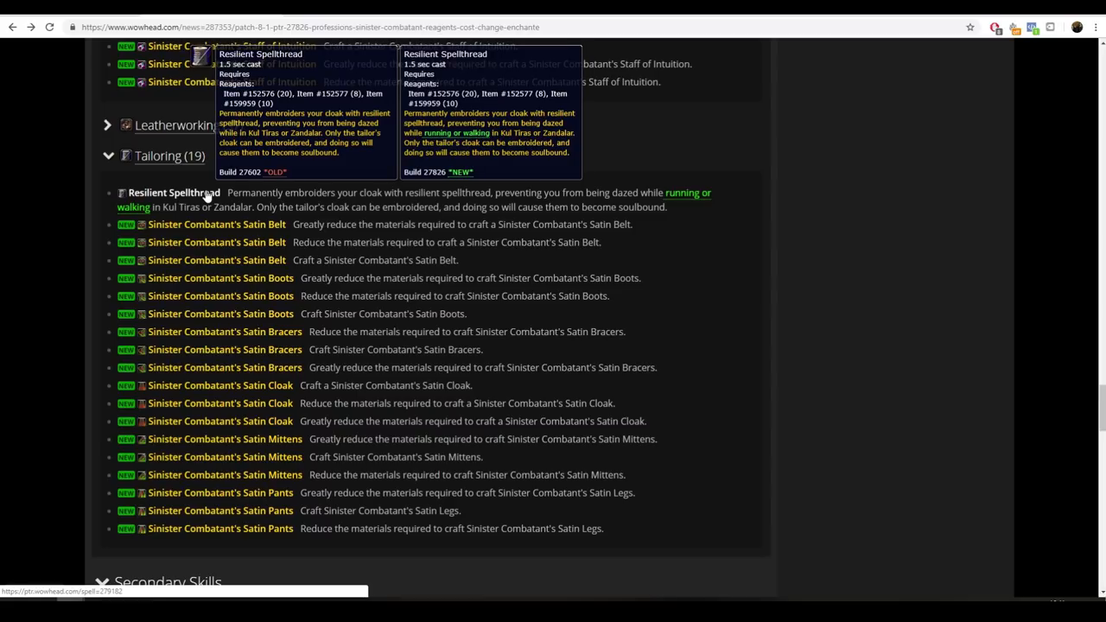
{"action": "mouse_move", "coordinate": [537, 179]}
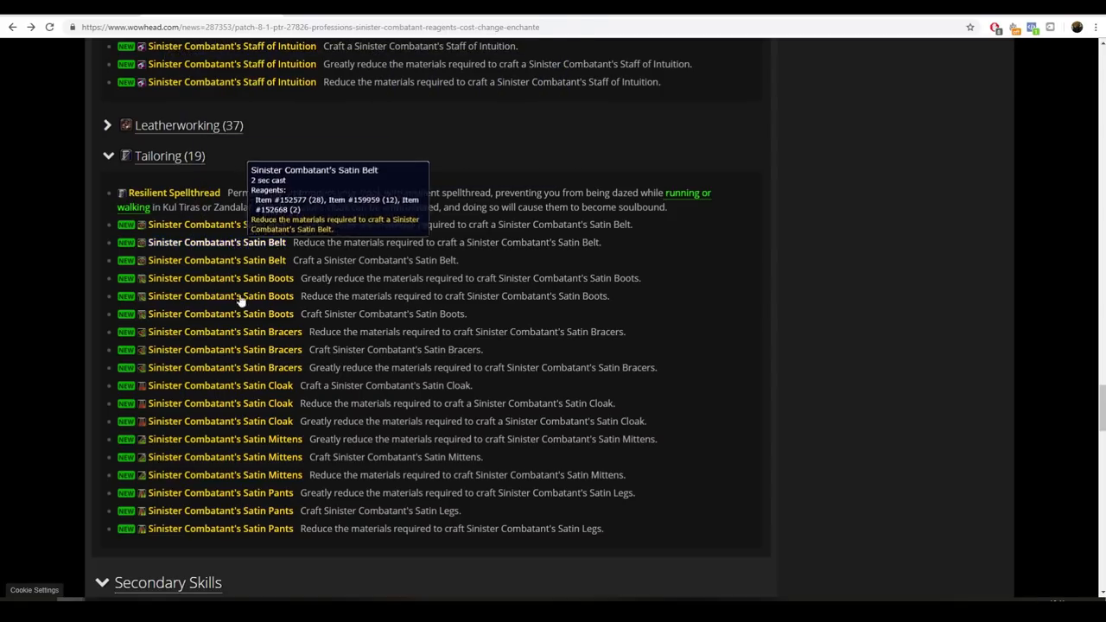
{"action": "mouse_move", "coordinate": [243, 420]}
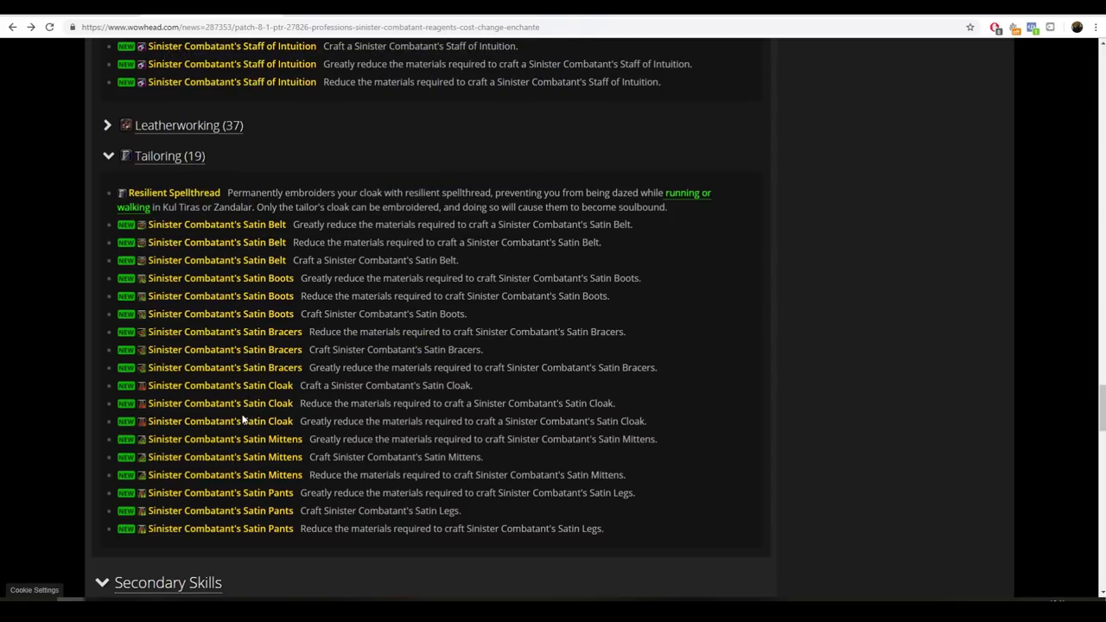
{"action": "mouse_move", "coordinate": [245, 420]}
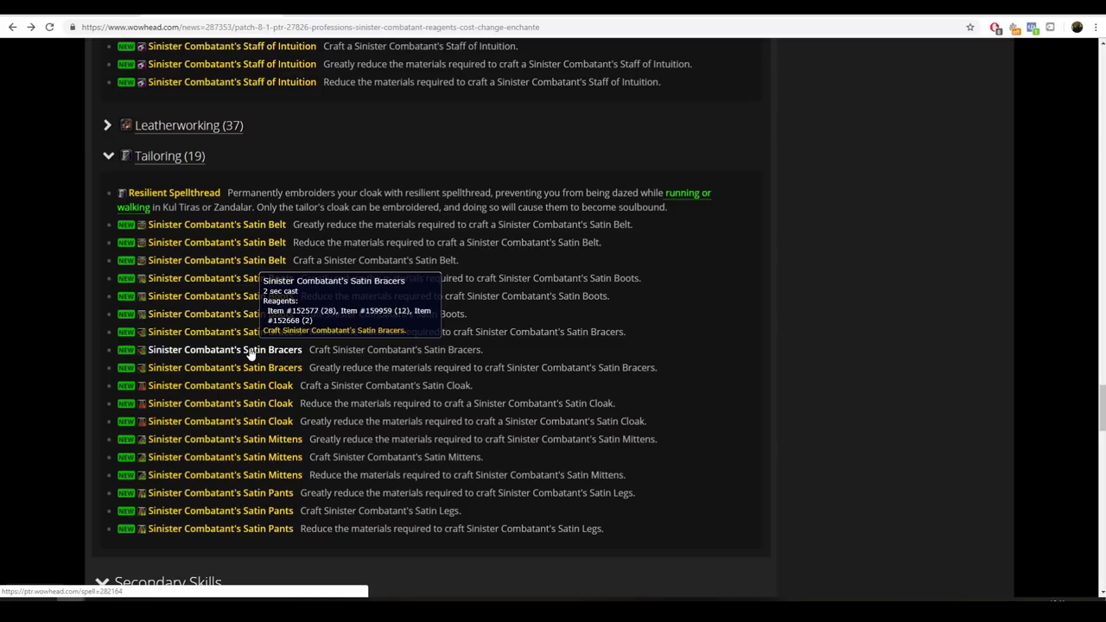
Step: Scroll past the Tailoring changes to the Cooking and Riding entries
{"action": "scroll", "scroll_direction": "down", "scroll_amount": 3}
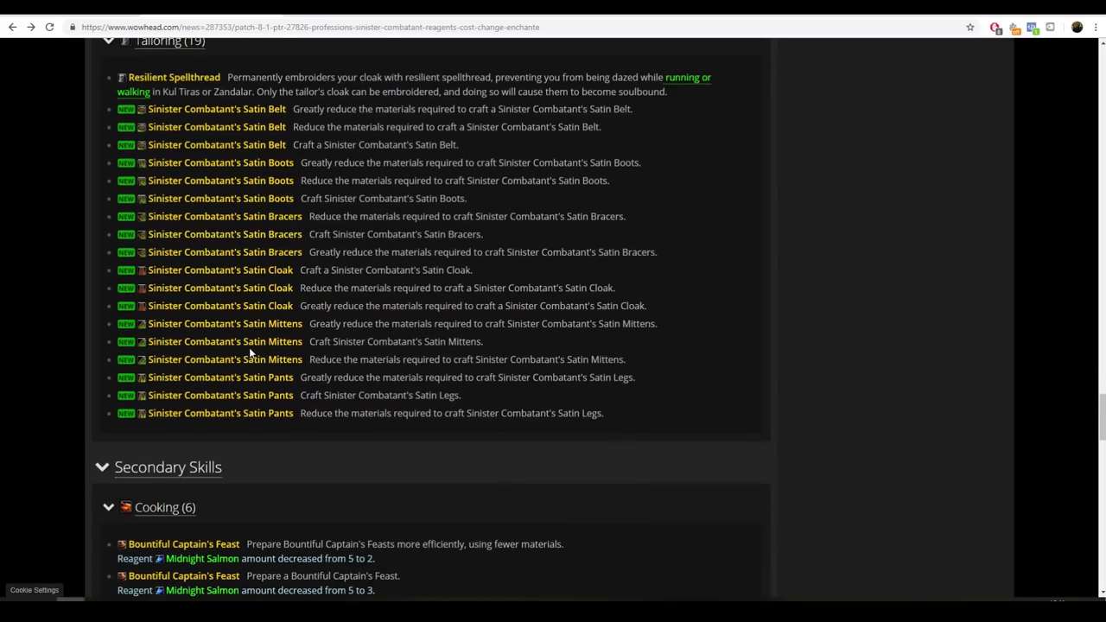
{"action": "scroll", "scroll_direction": "down", "scroll_amount": 3}
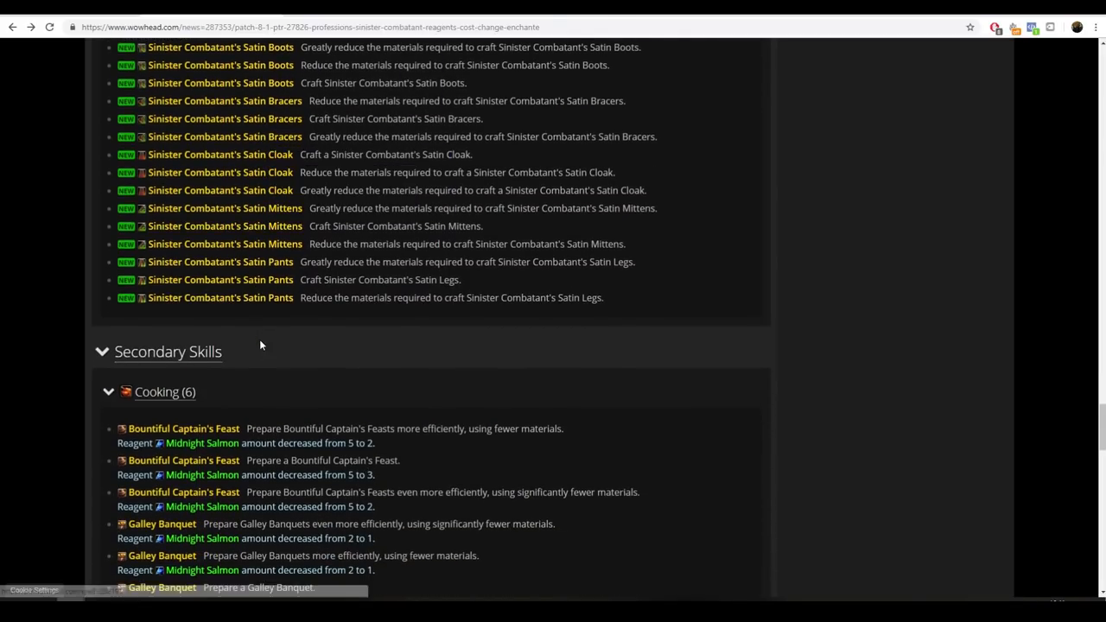
{"action": "scroll", "scroll_direction": "down", "scroll_amount": 3}
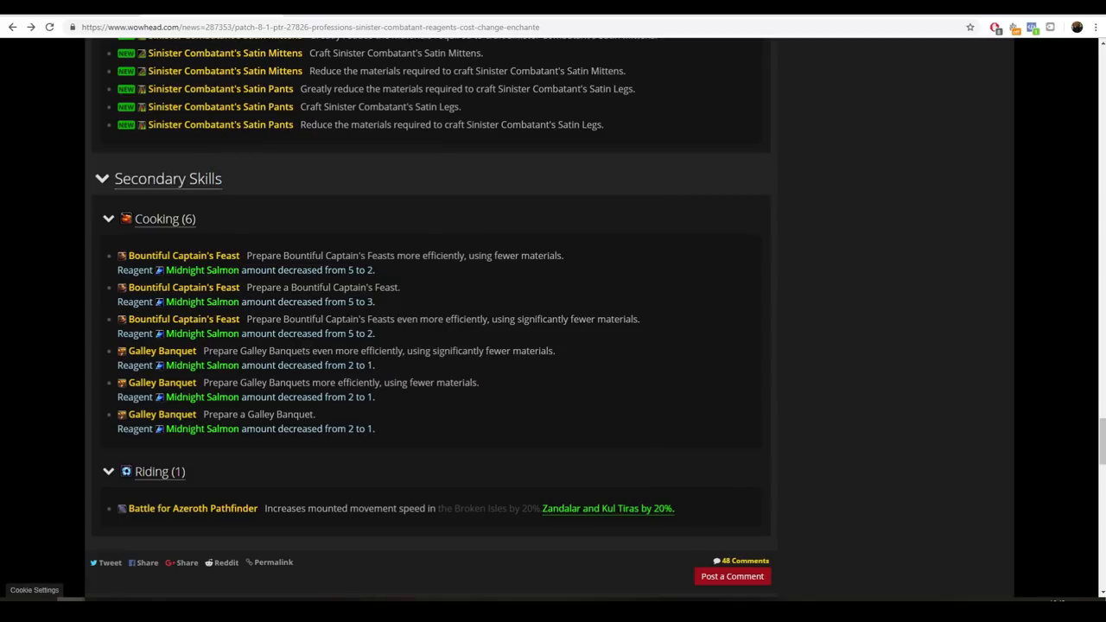
{"action": "mouse_move", "coordinate": [368, 347]}
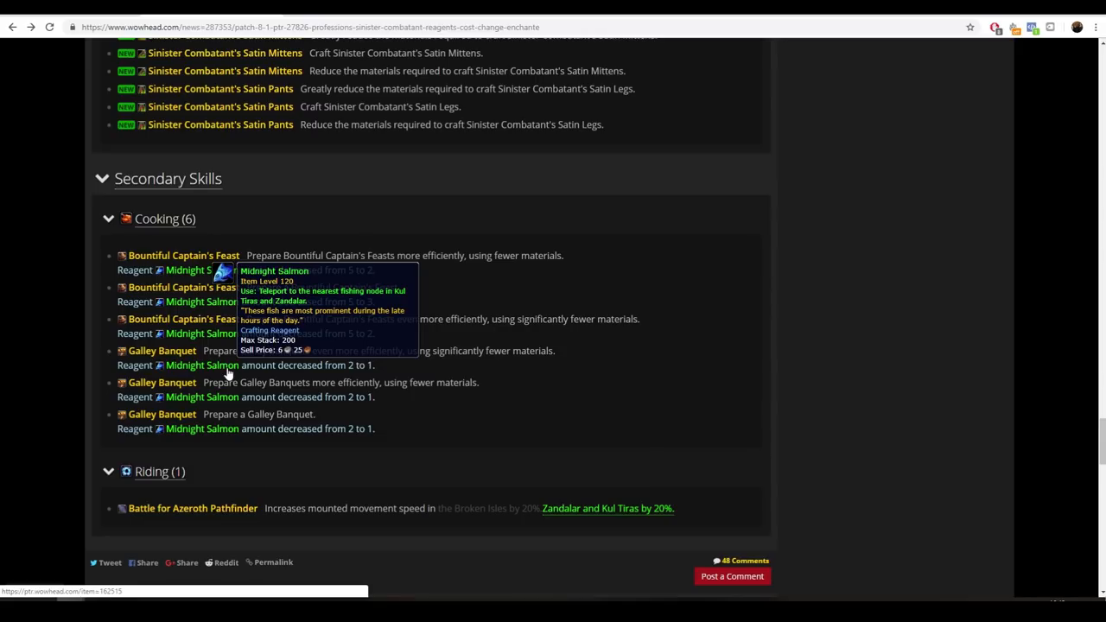
{"action": "mouse_move", "coordinate": [226, 373]}
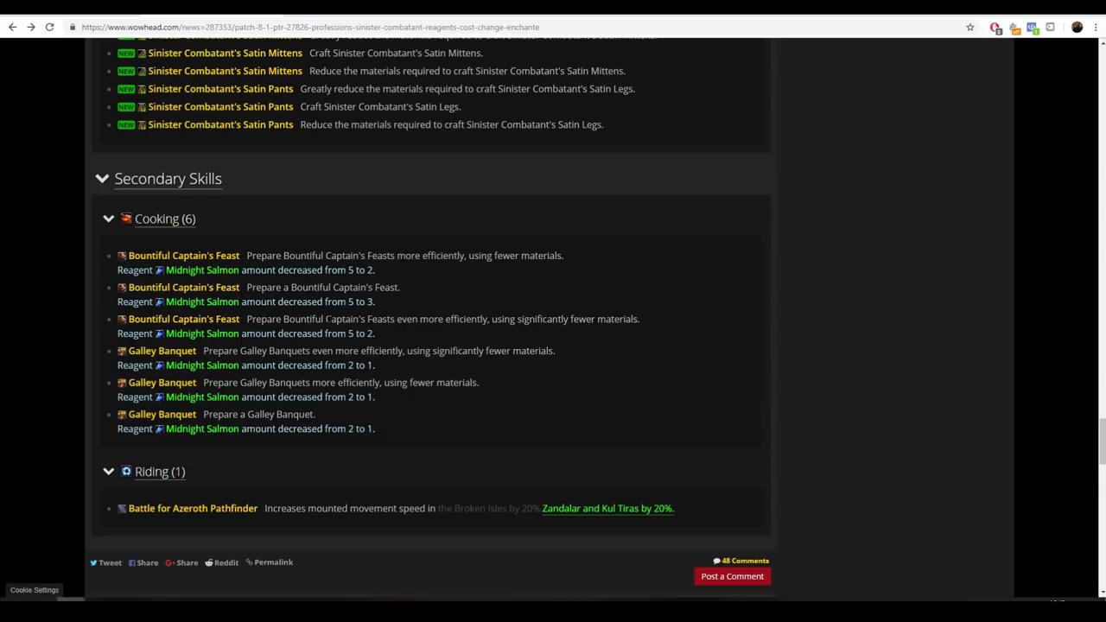
{"action": "mouse_move", "coordinate": [337, 299]}
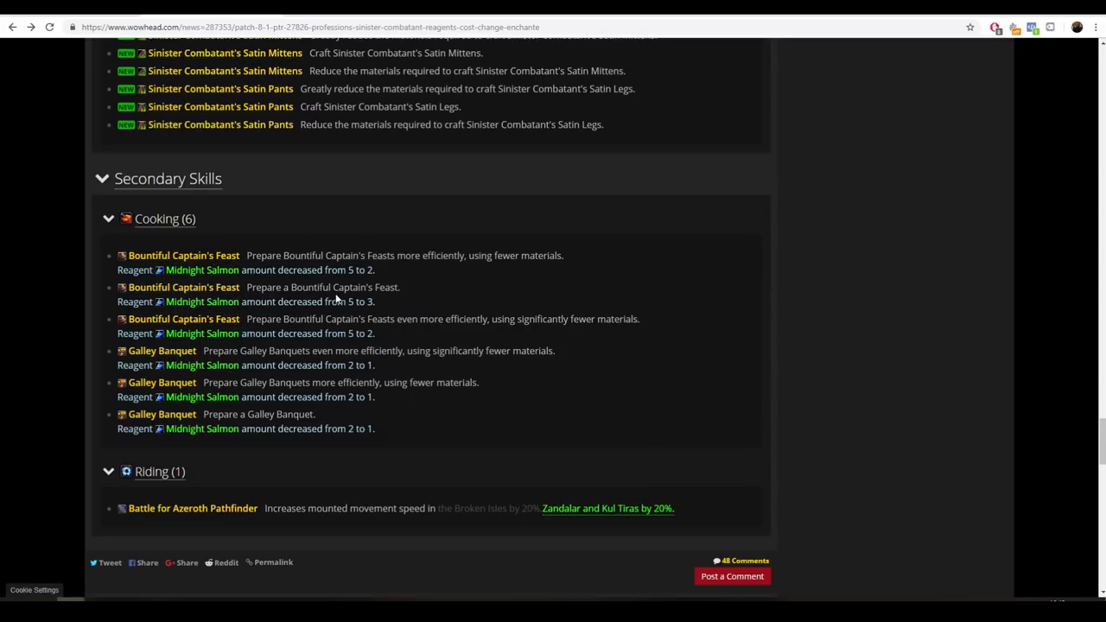
{"action": "mouse_move", "coordinate": [458, 249]}
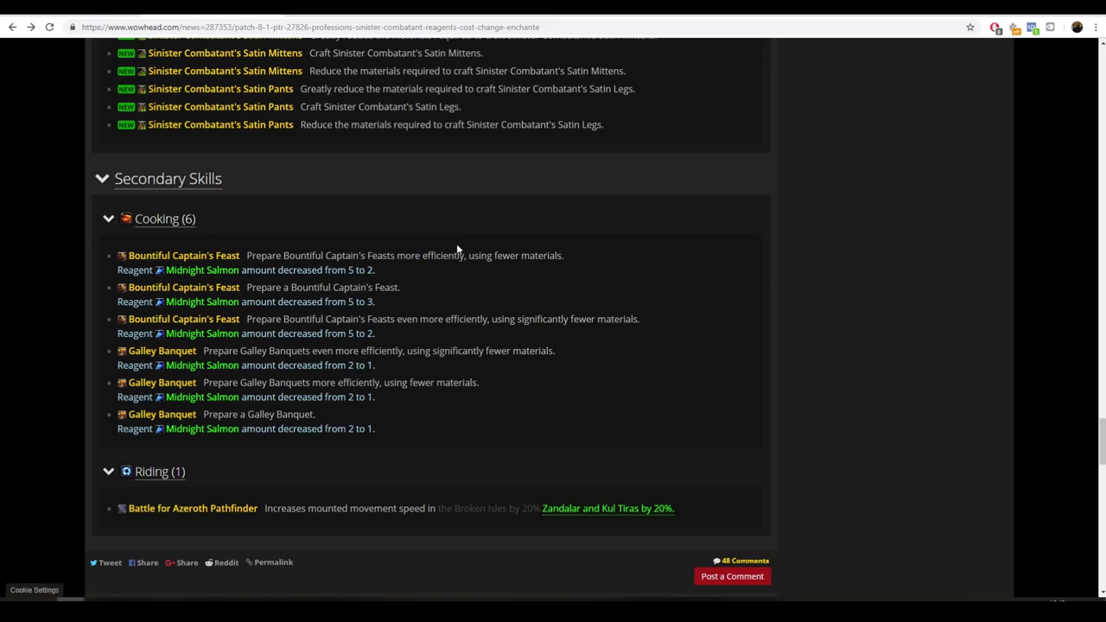